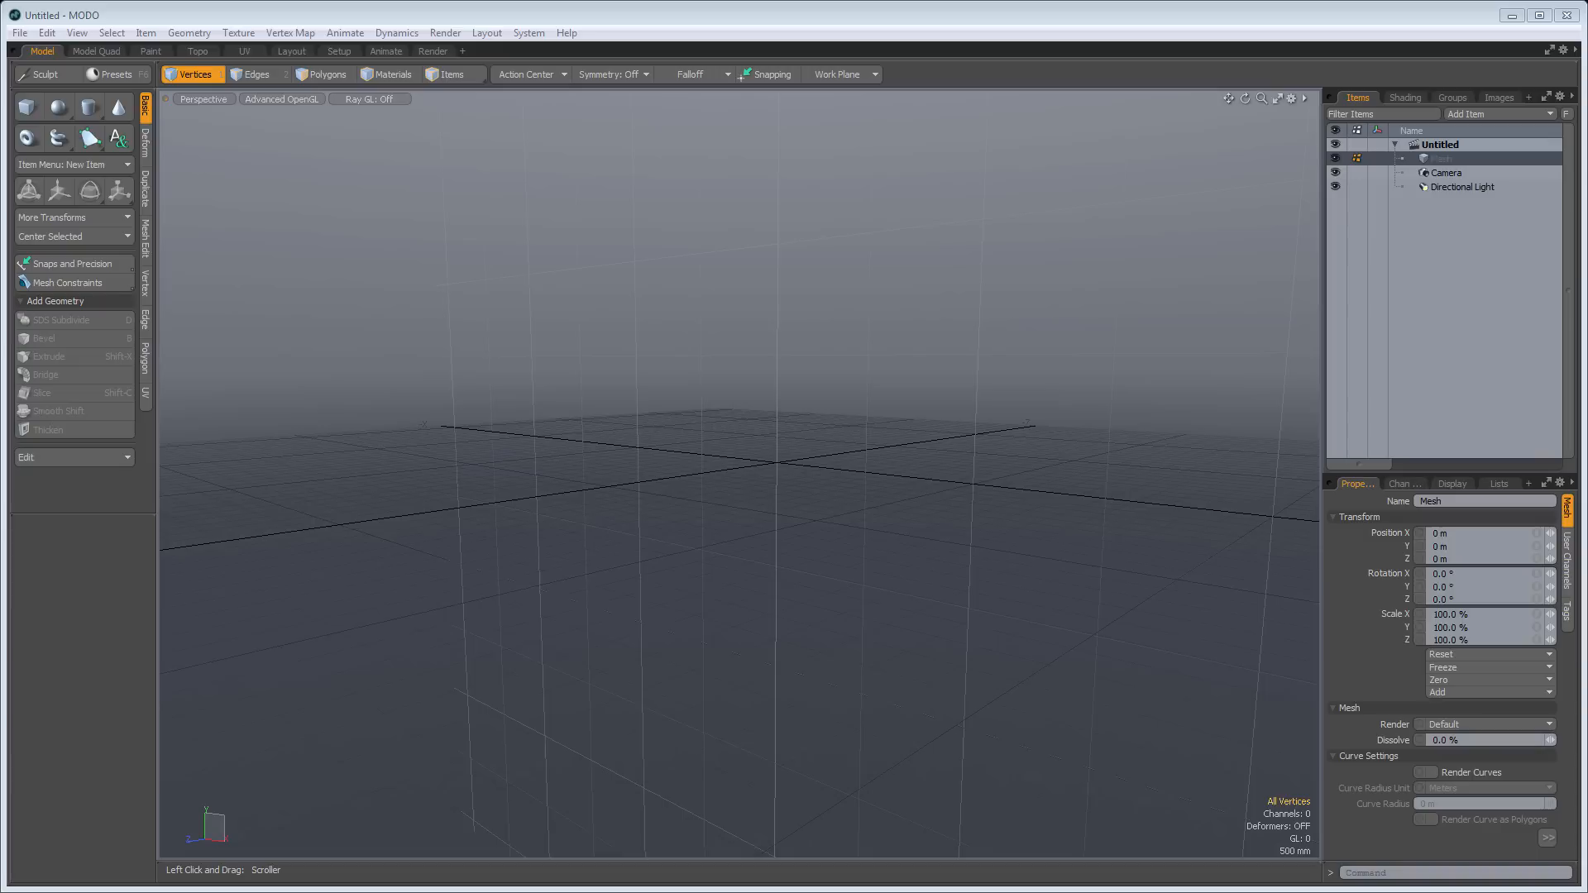
pyautogui.moveTo(786, 287)
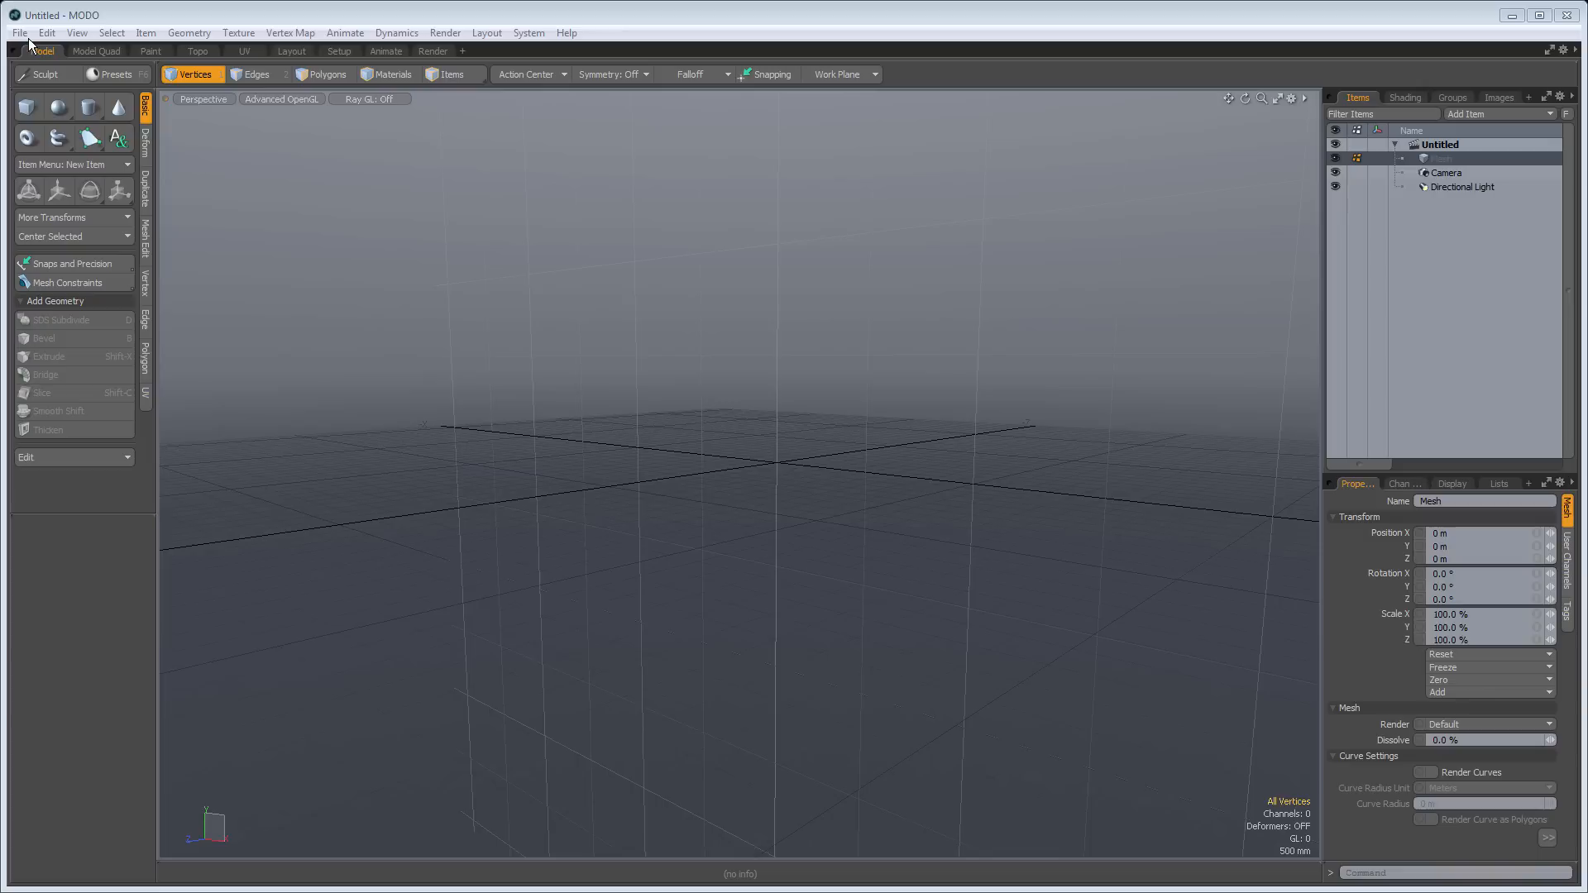
pyautogui.moveTo(515, 483)
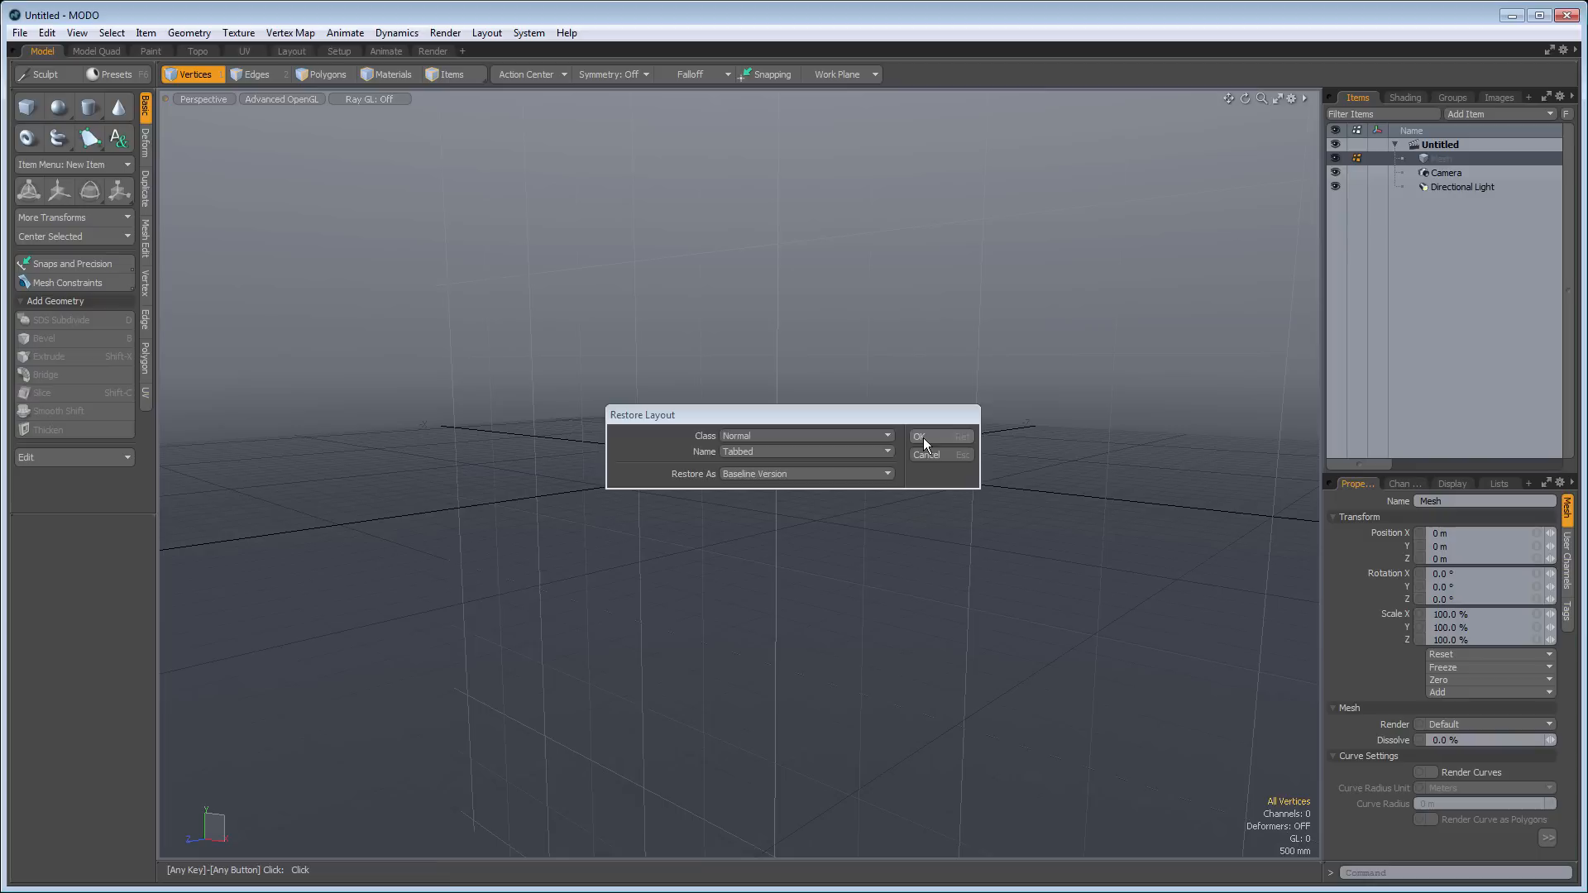
# Confirm restoring the Tabbed layout's baseline version in the Restore Layout dialog.
pyautogui.click(920, 437)
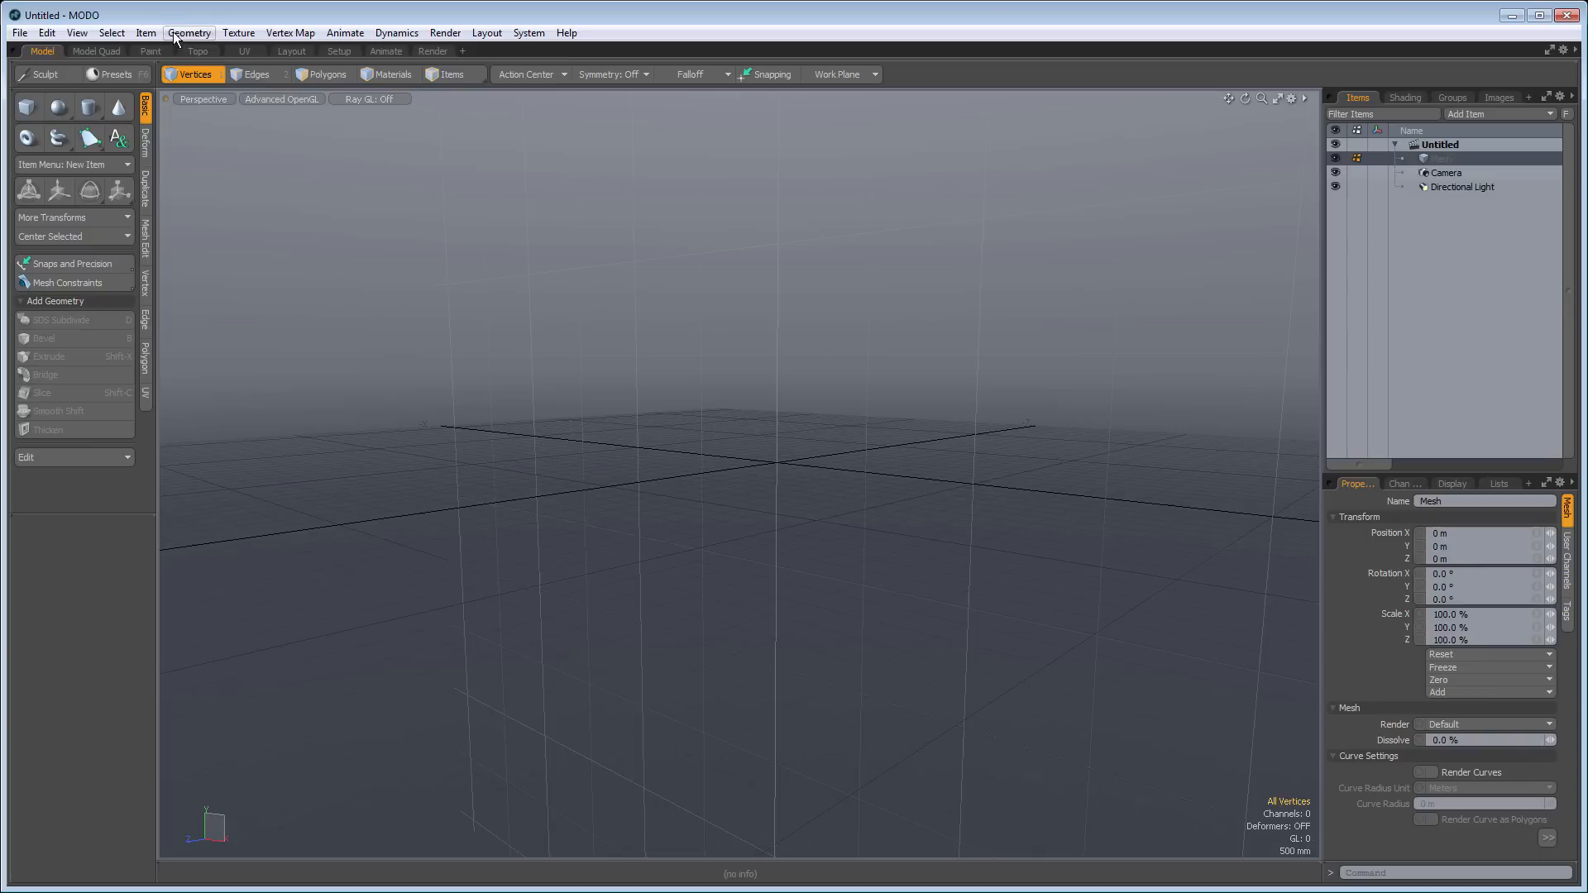
pyautogui.click(96, 51)
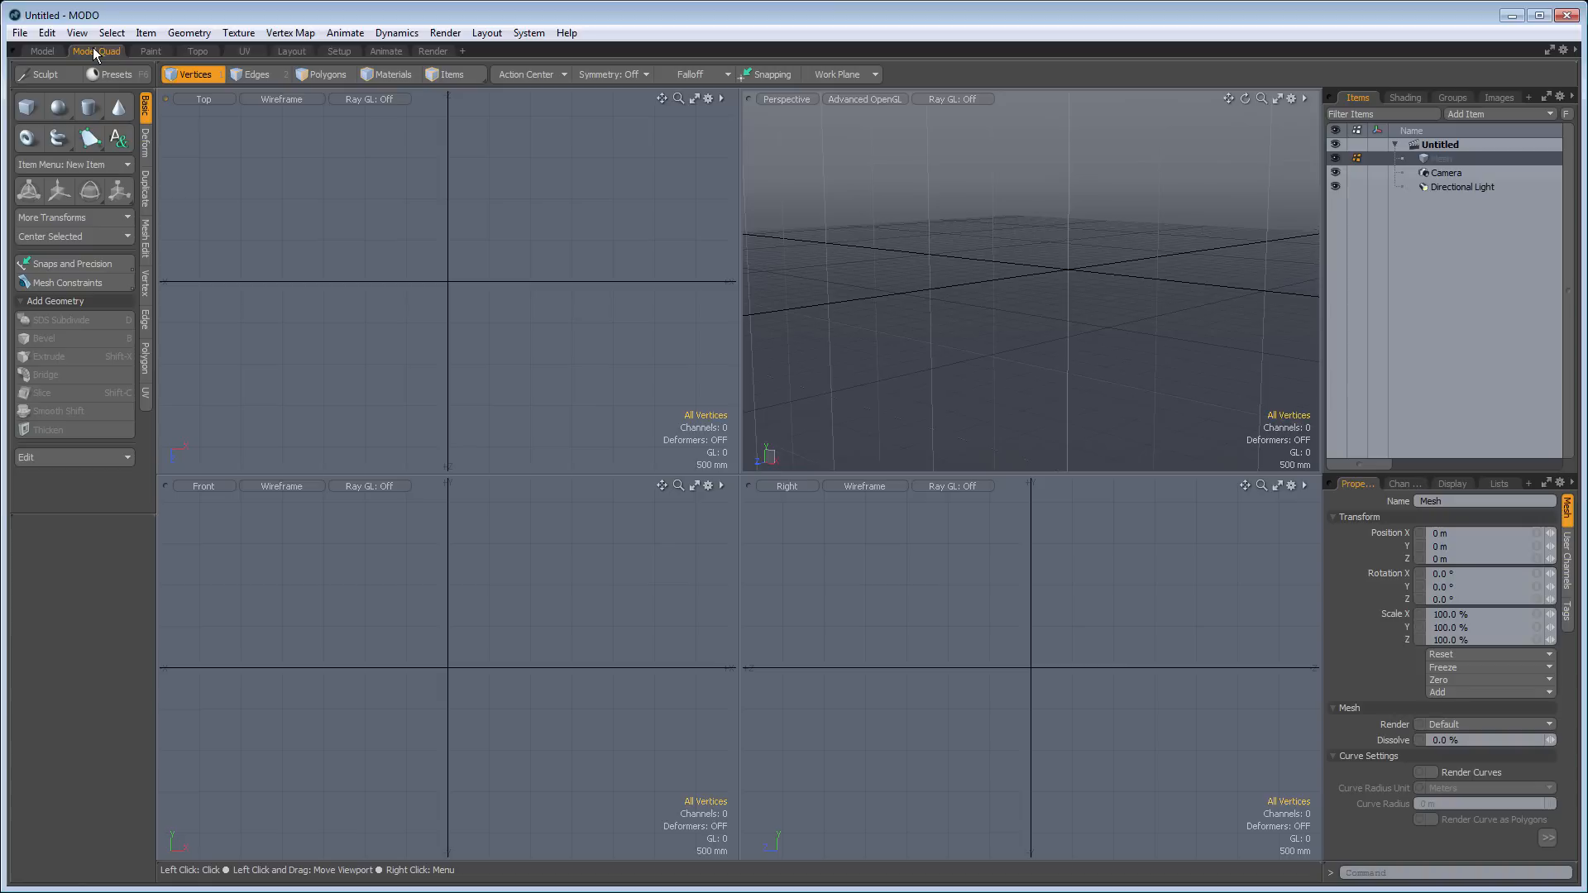
# Return to the single-perspective Model layout via the layout tabs.
pyautogui.click(42, 52)
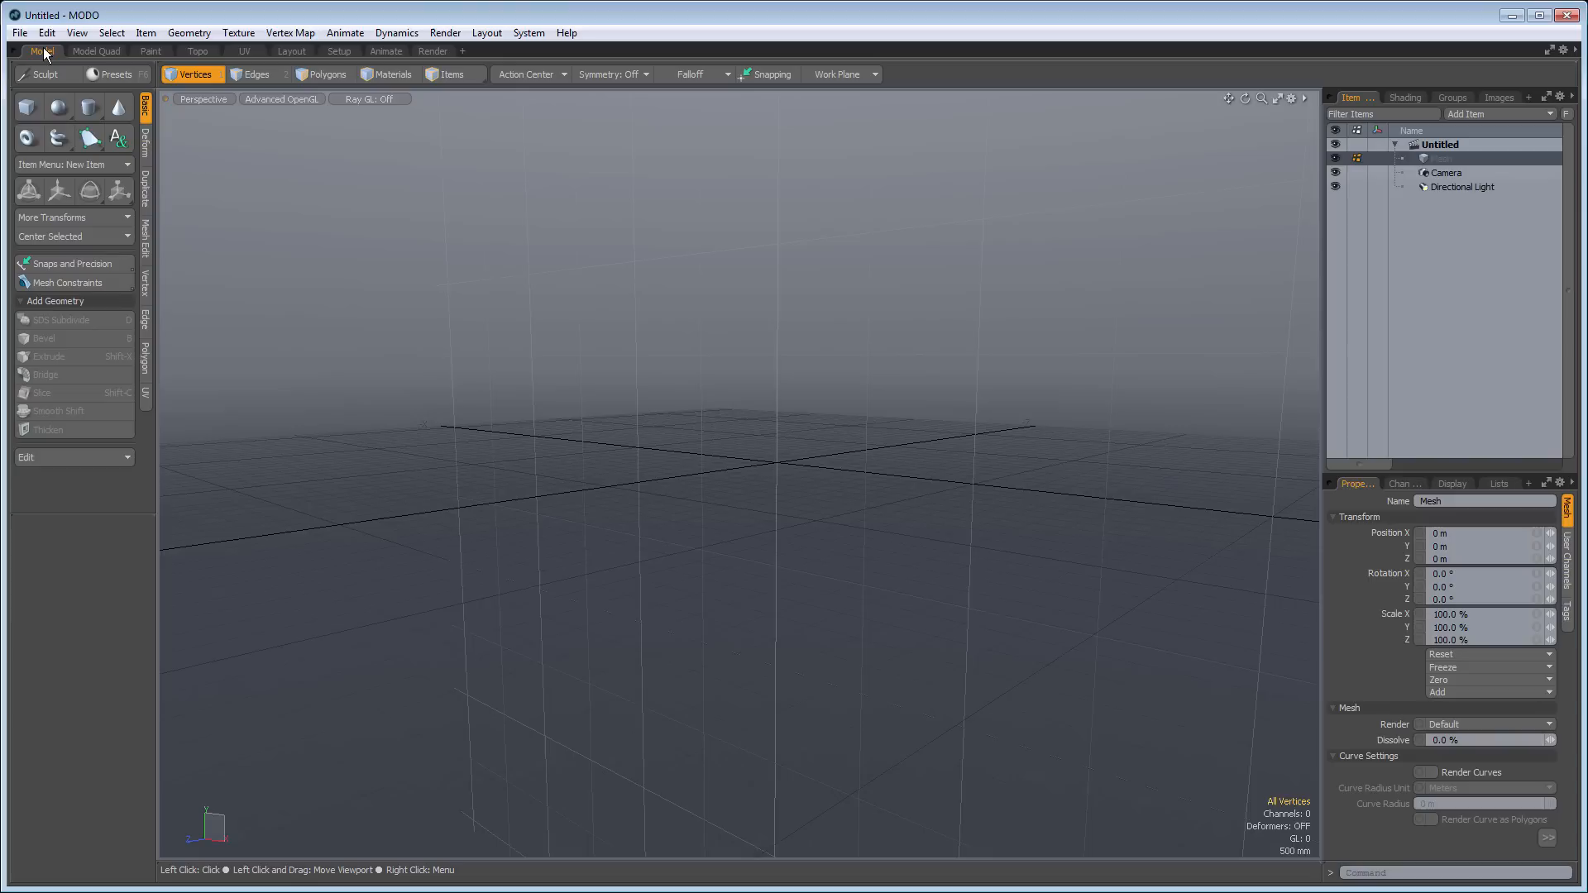
pyautogui.click(96, 51)
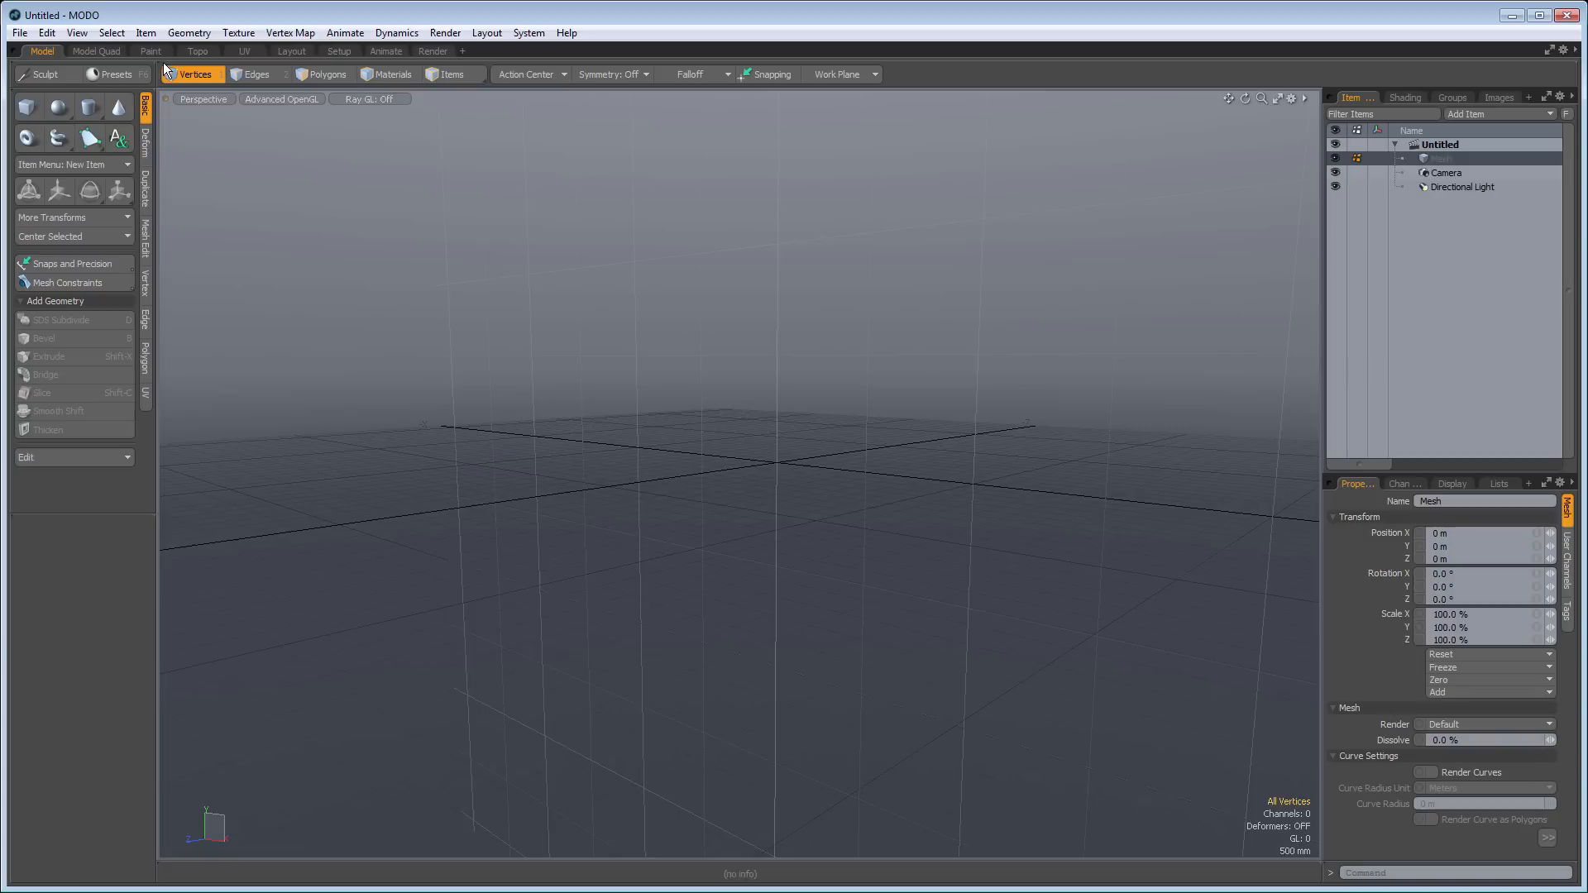
# Switch to the Paint layout with sculpt tools and brush presets, then move to Topo.
pyautogui.click(150, 52)
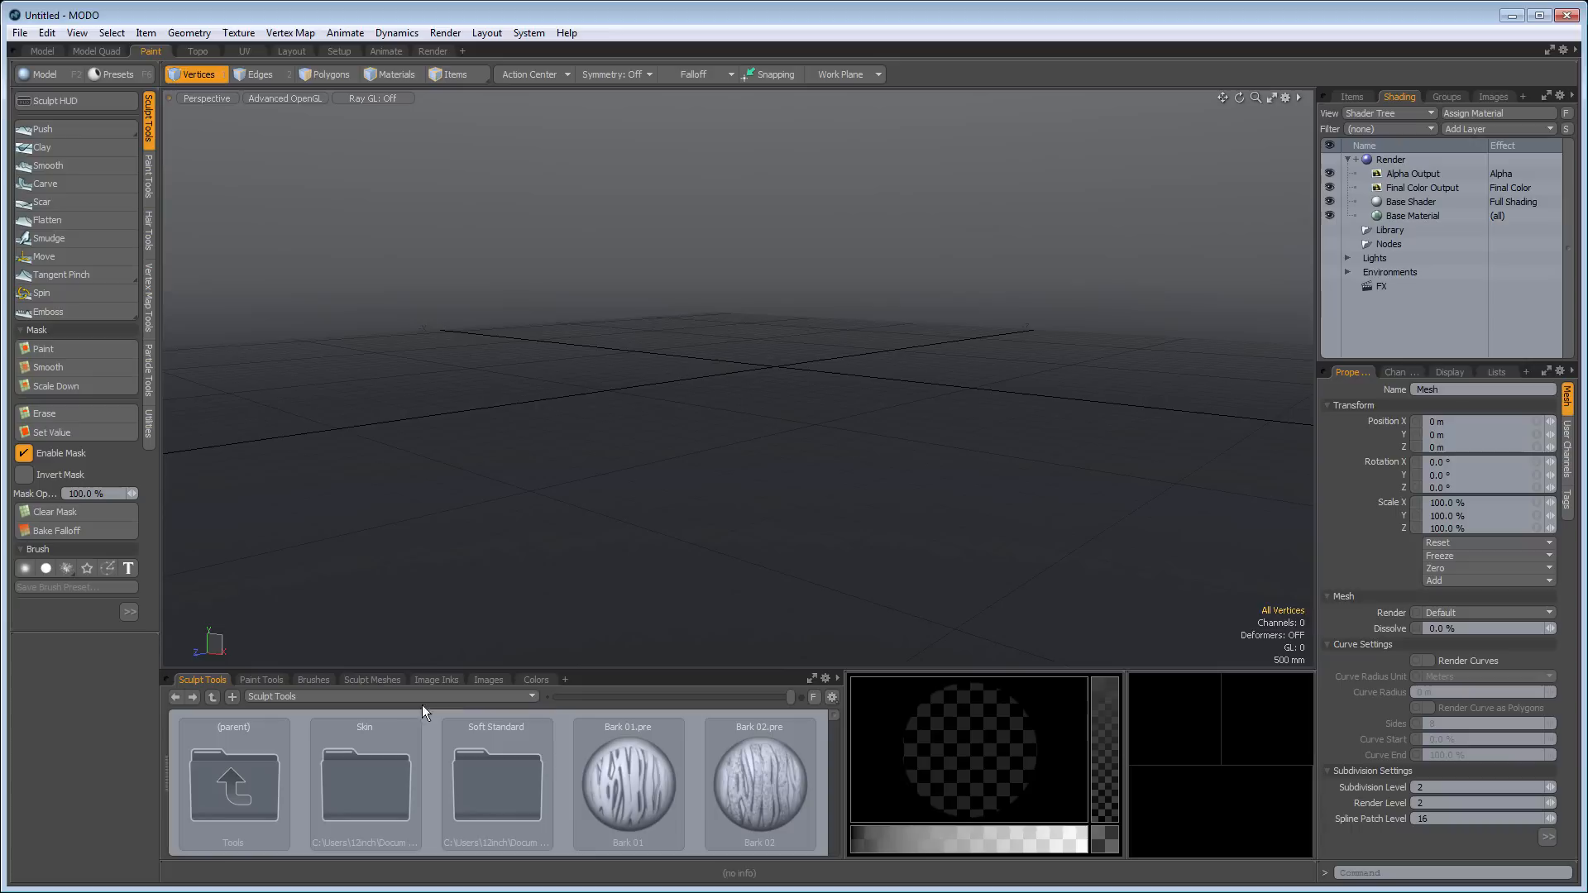
pyautogui.moveTo(399, 710)
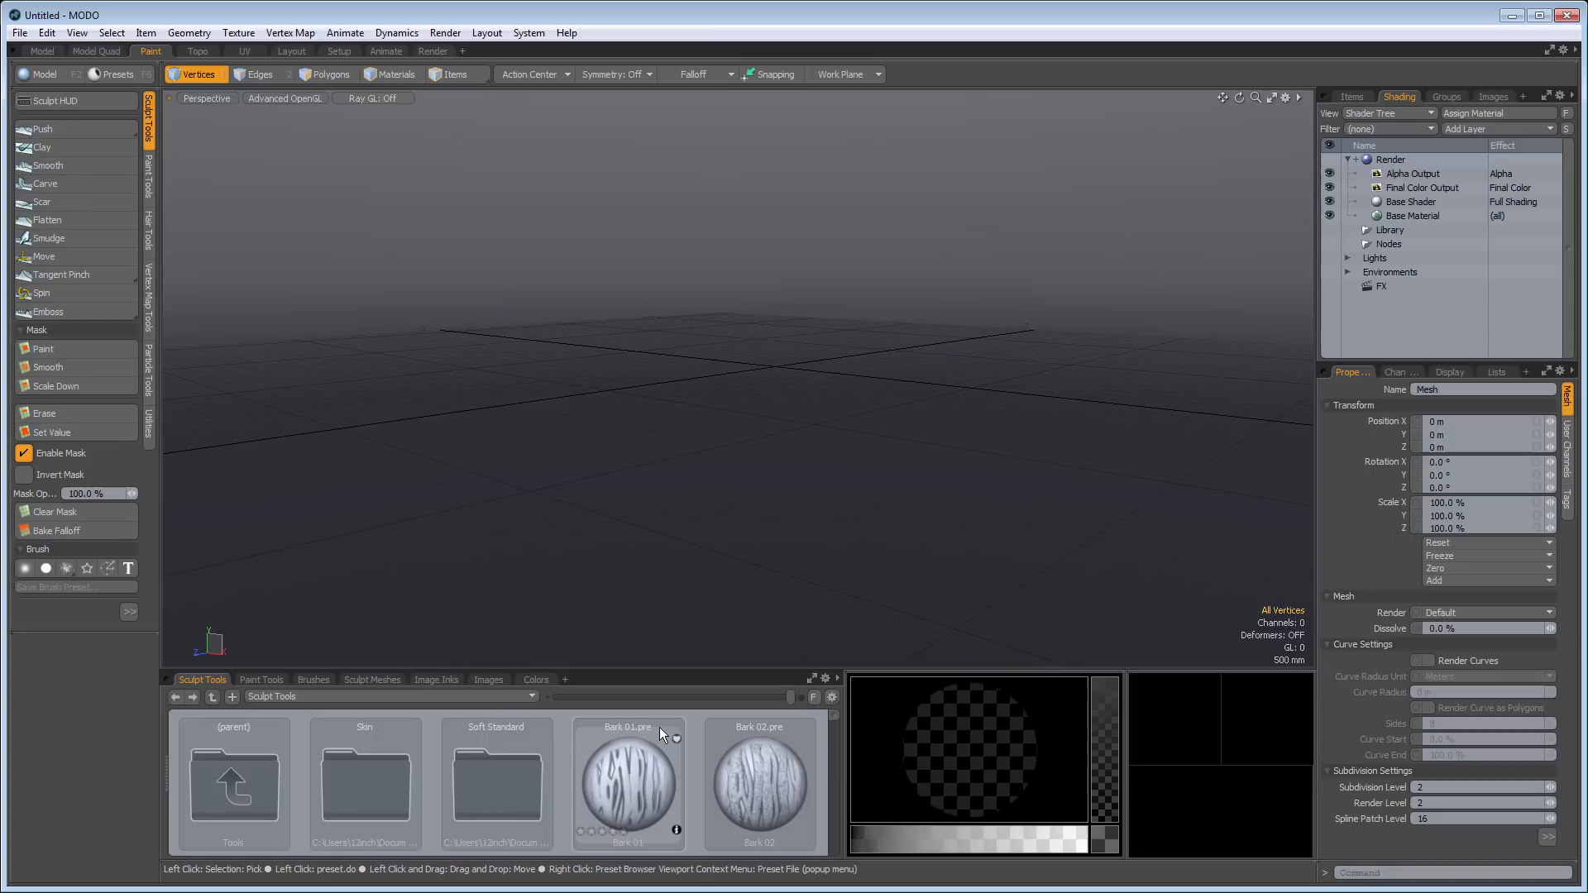
pyautogui.click(196, 52)
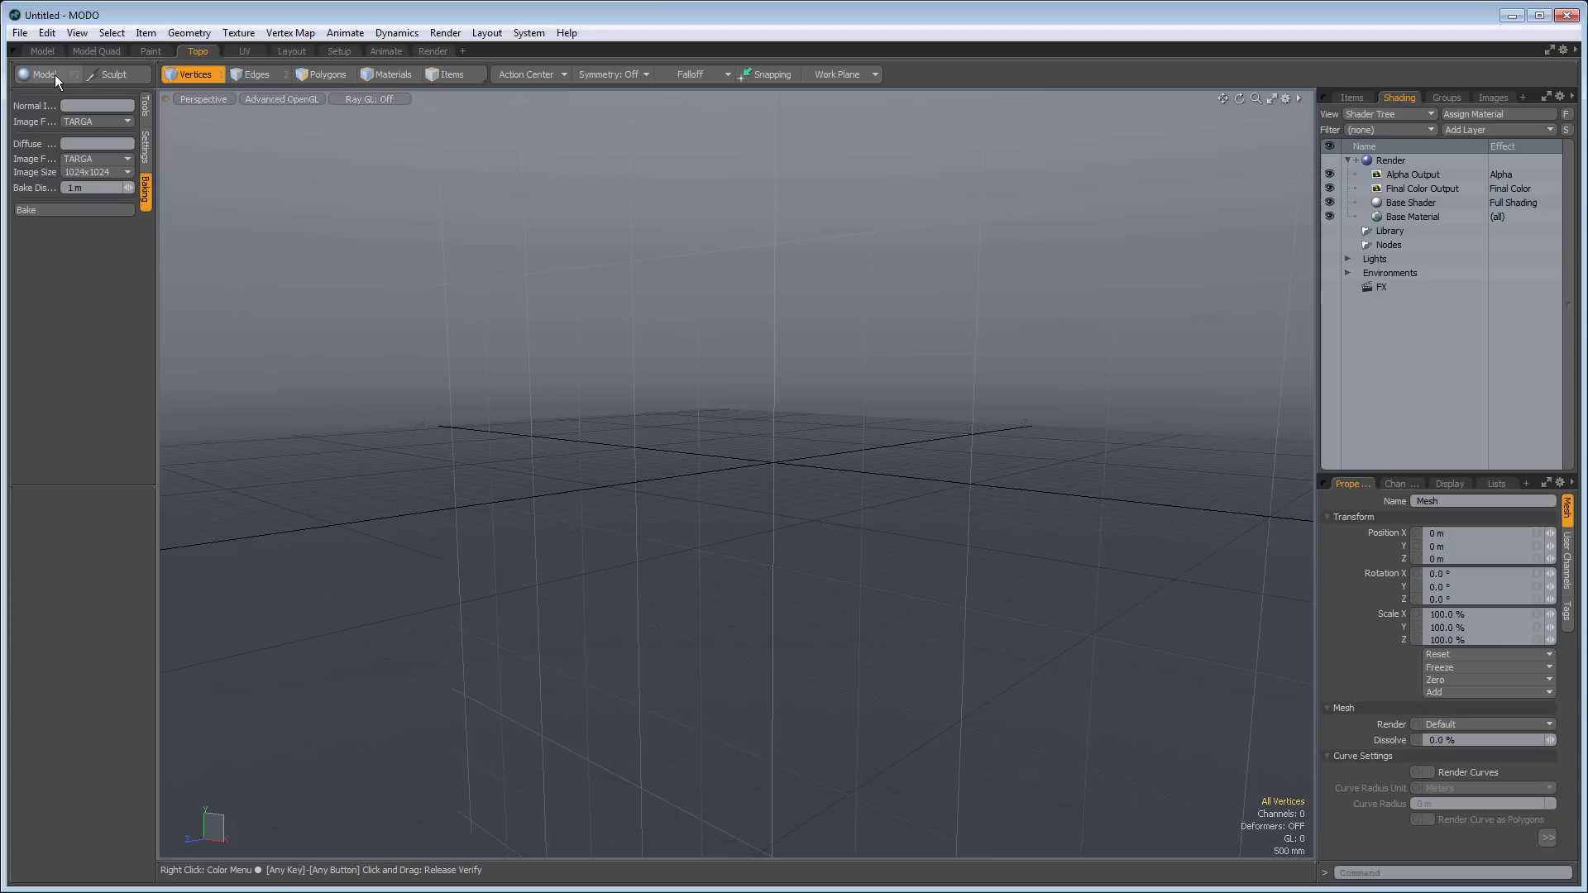
pyautogui.moveTo(115, 75)
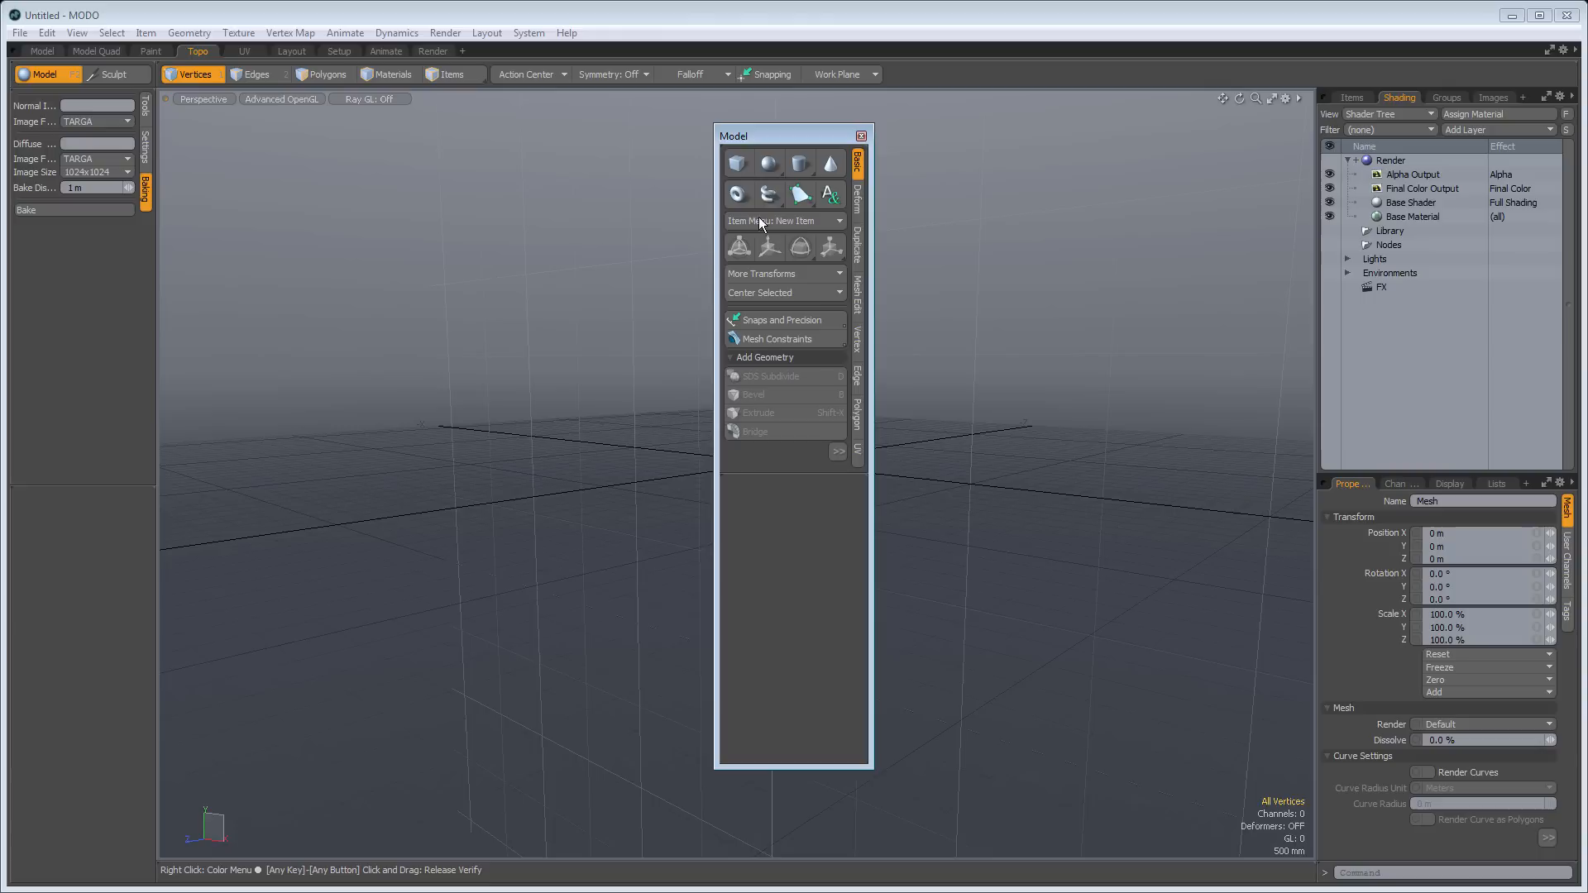
# Switch from the Topo layout to the UV layout with its UV editor grid.
pyautogui.click(245, 51)
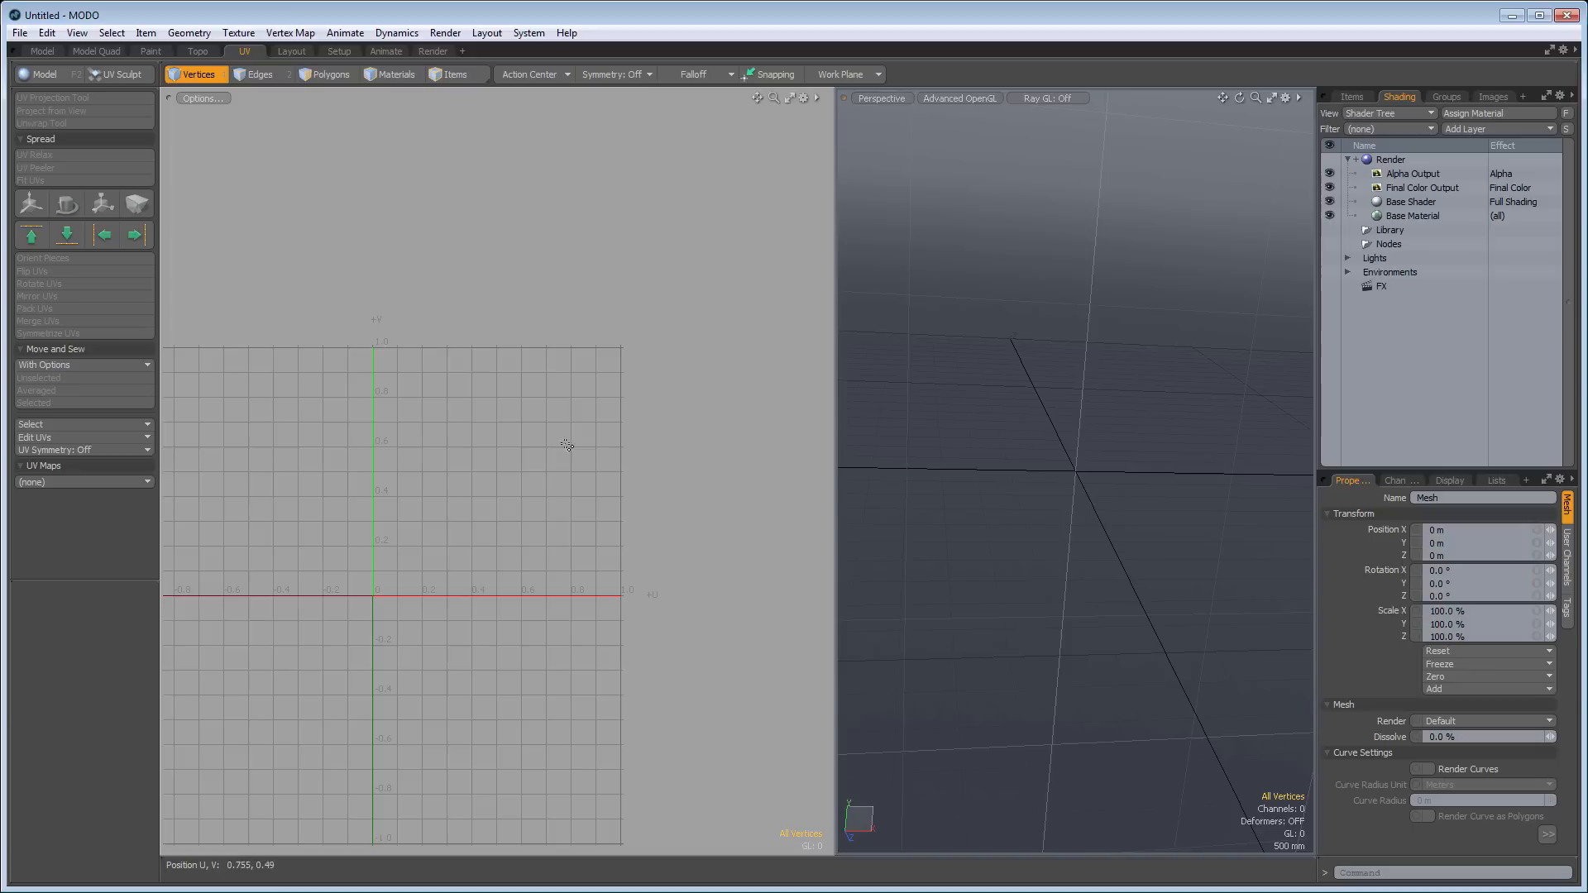
pyautogui.moveTo(53, 191)
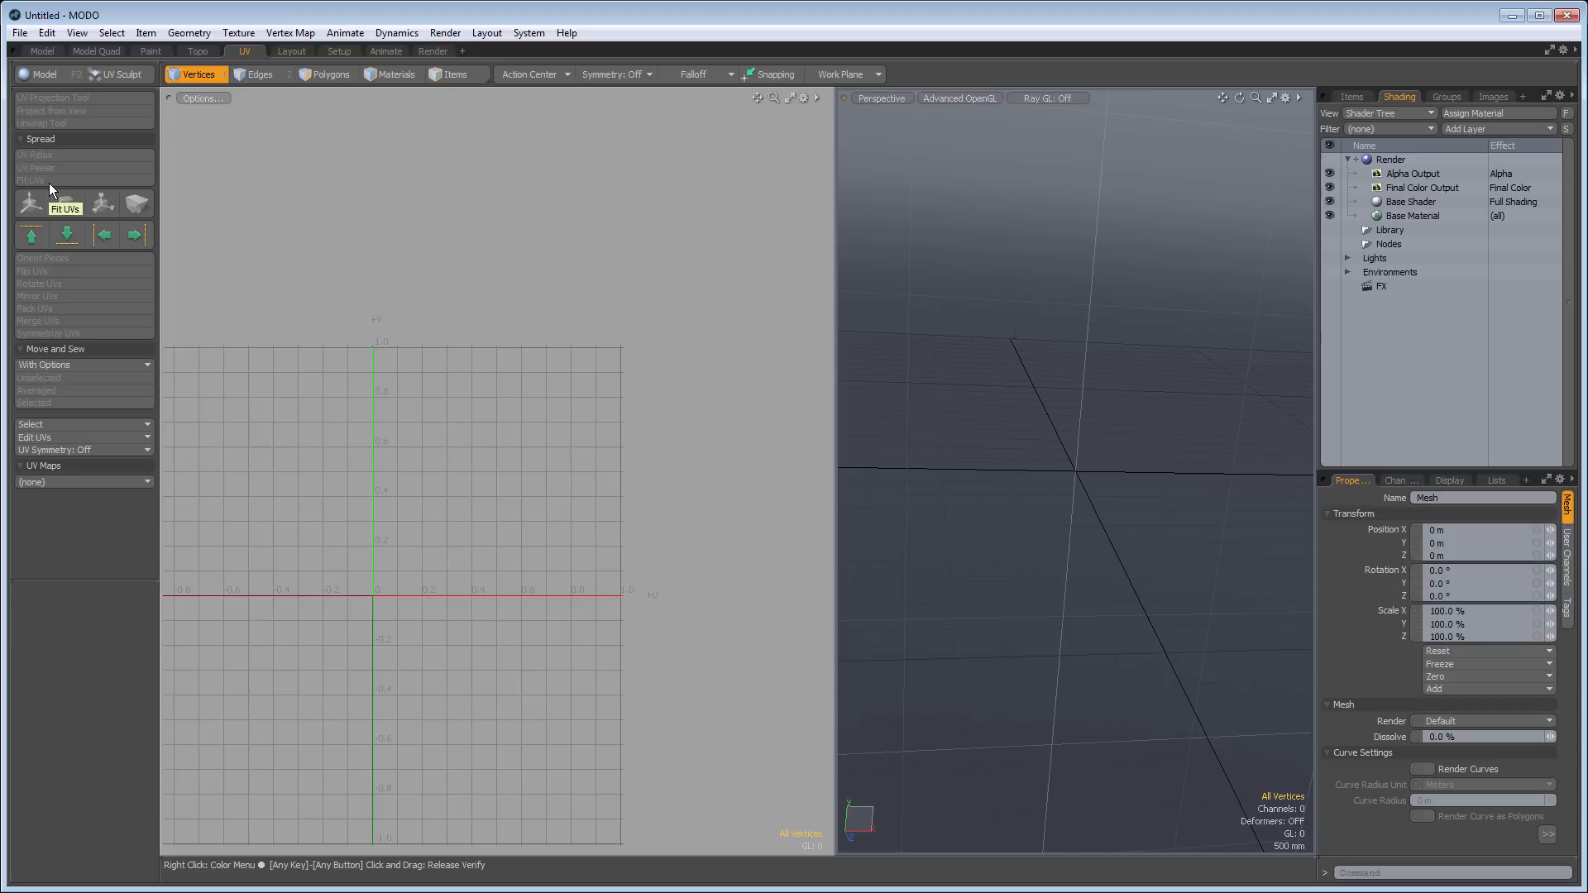
# Move on from the UV layout to the next workspace layout tab.
pyautogui.click(291, 51)
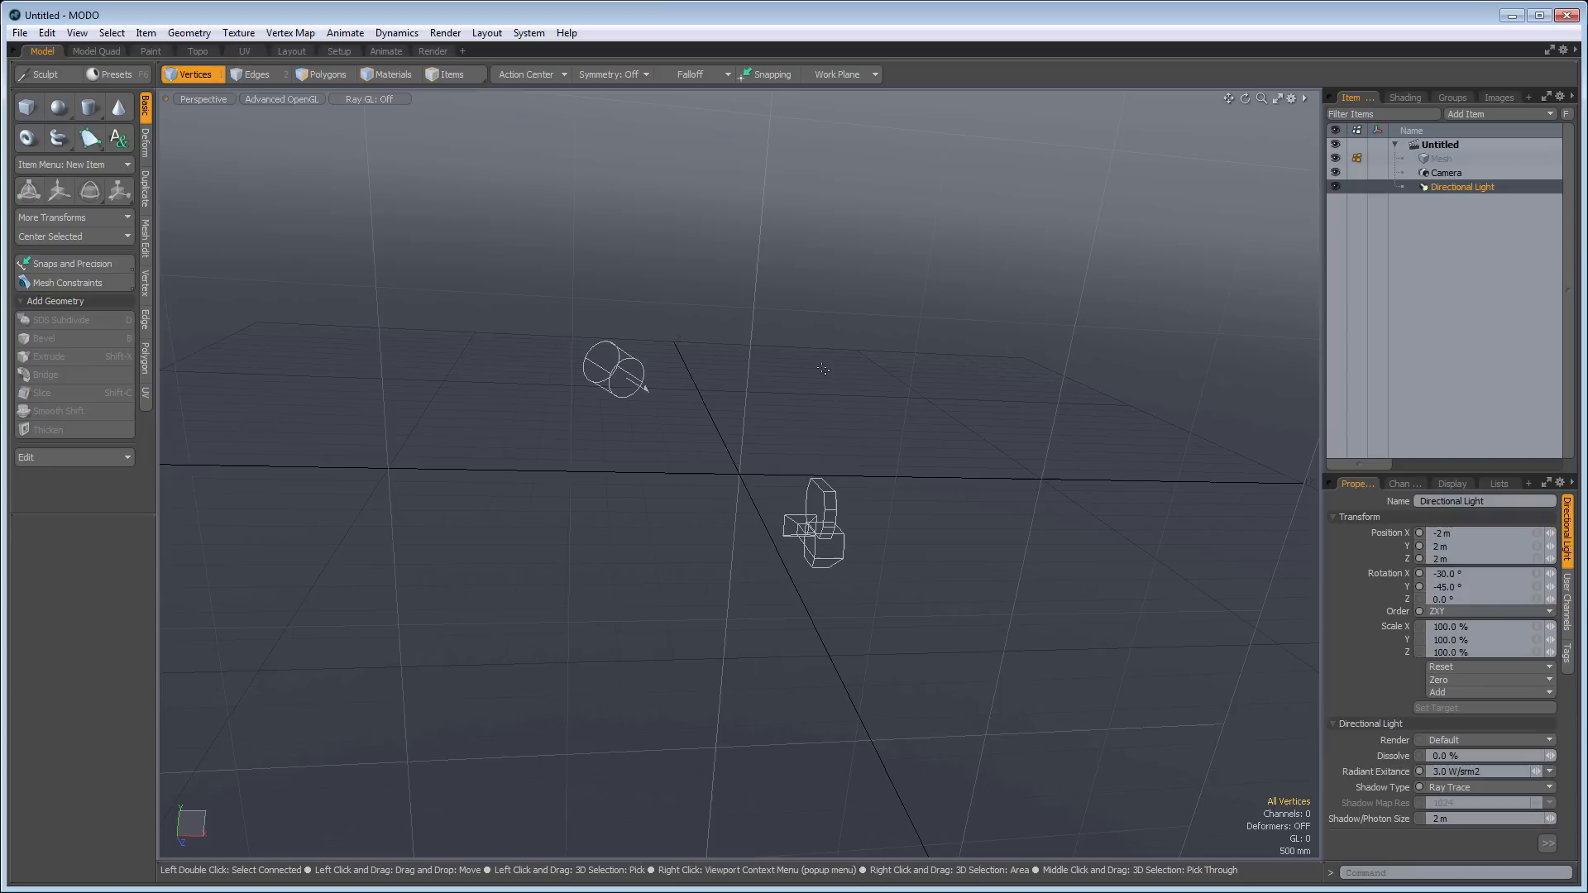
# Step through the Topo tab and on to the Layout layout with its mesh preset browser.
pyautogui.click(198, 51)
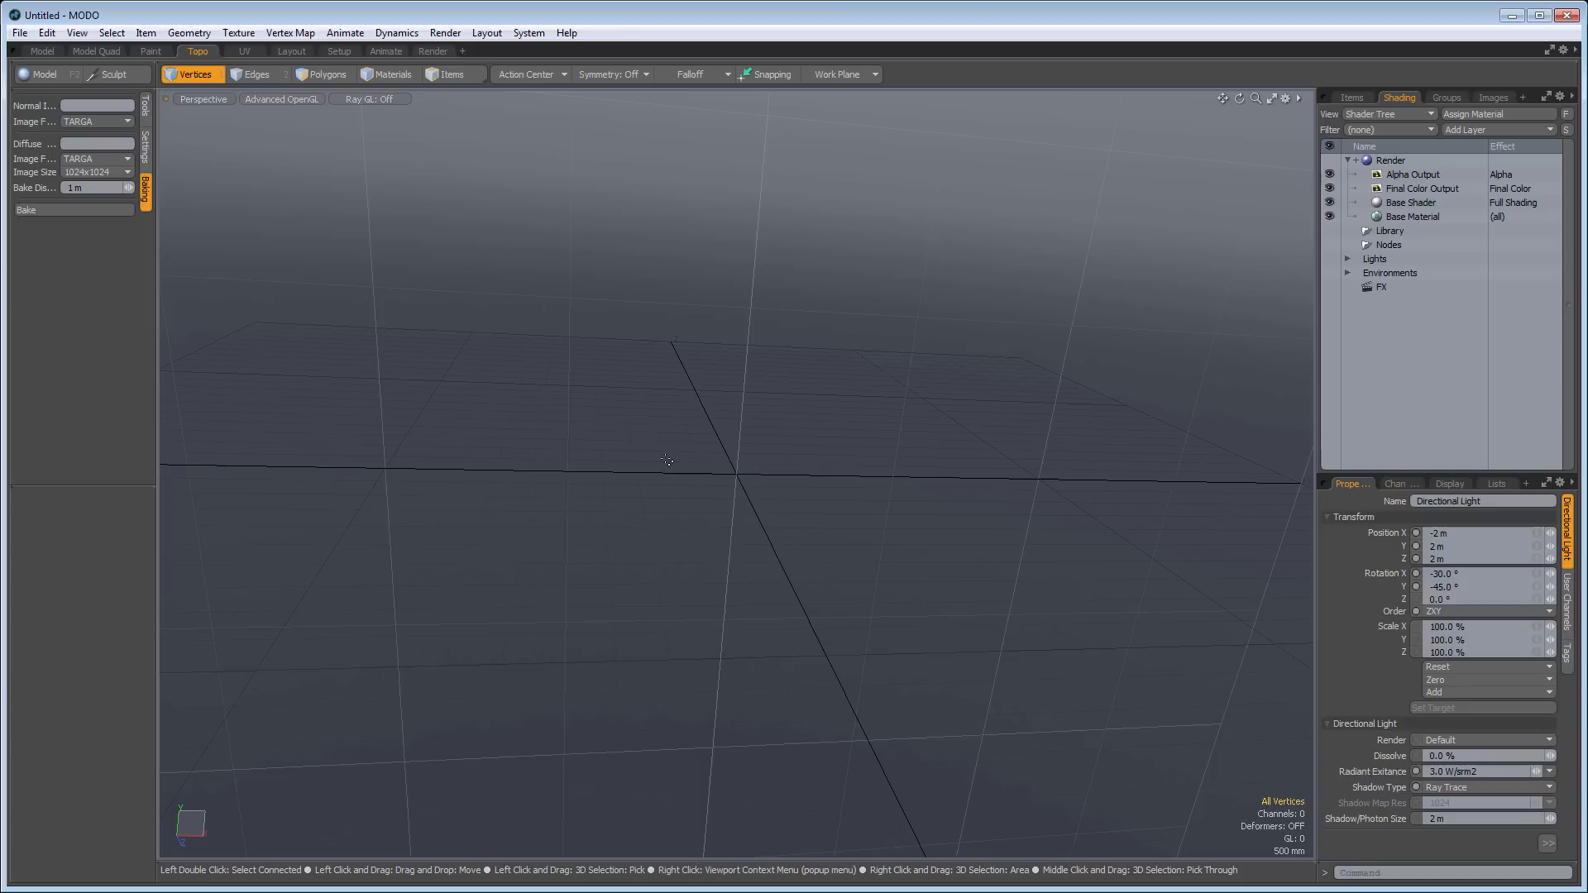
pyautogui.click(291, 51)
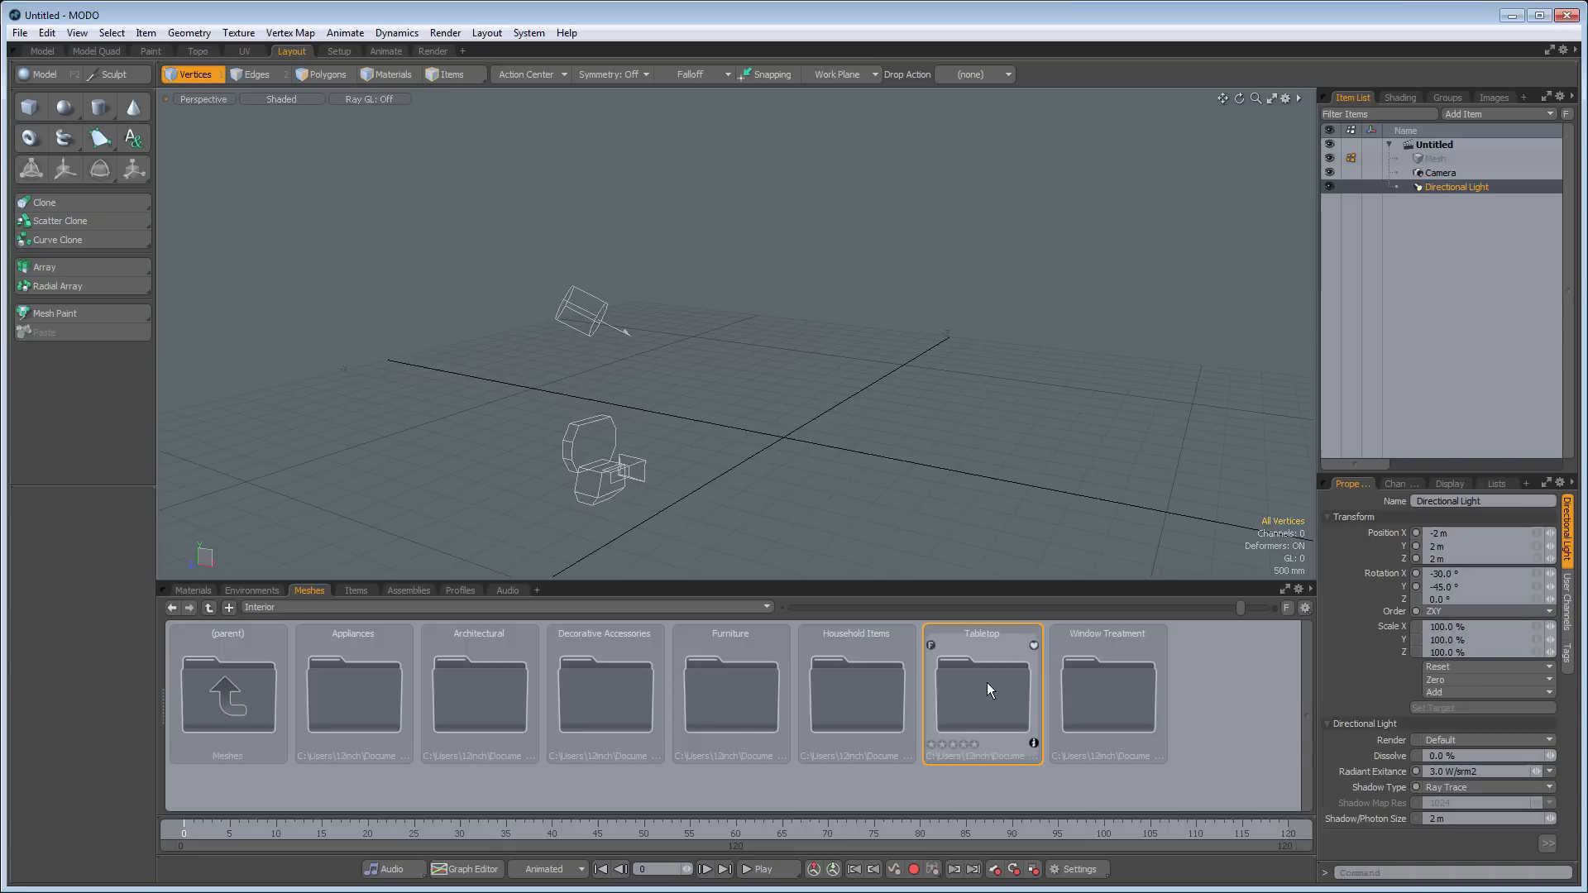
pyautogui.doubleClick(979, 691)
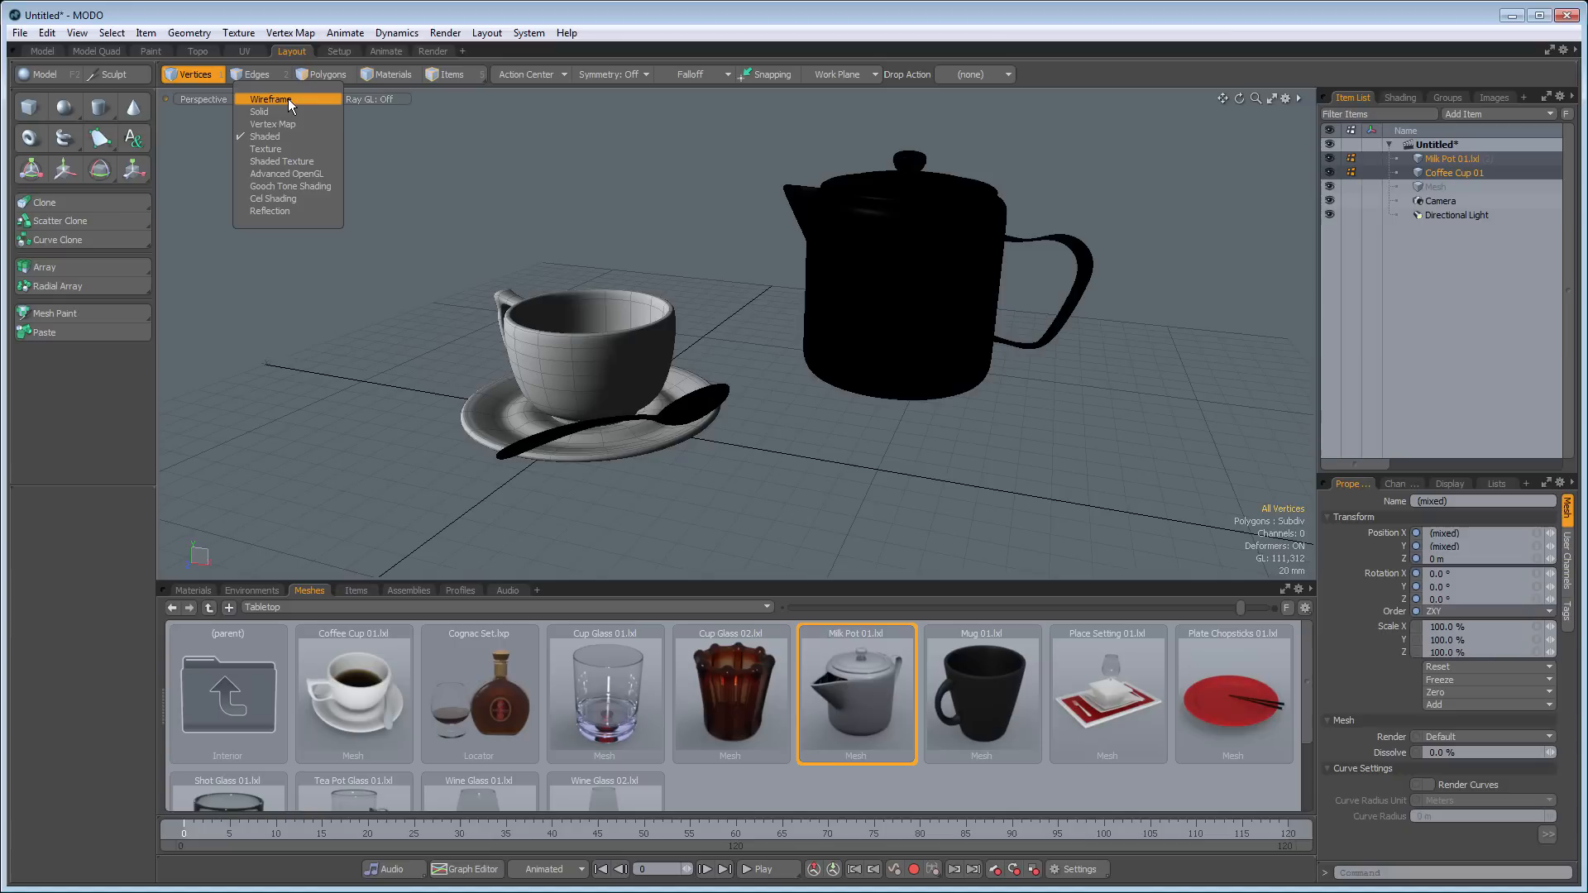
# Set the perspective viewport shading to Advanced OpenGL for the cup and milk pot scene.
pyautogui.click(288, 174)
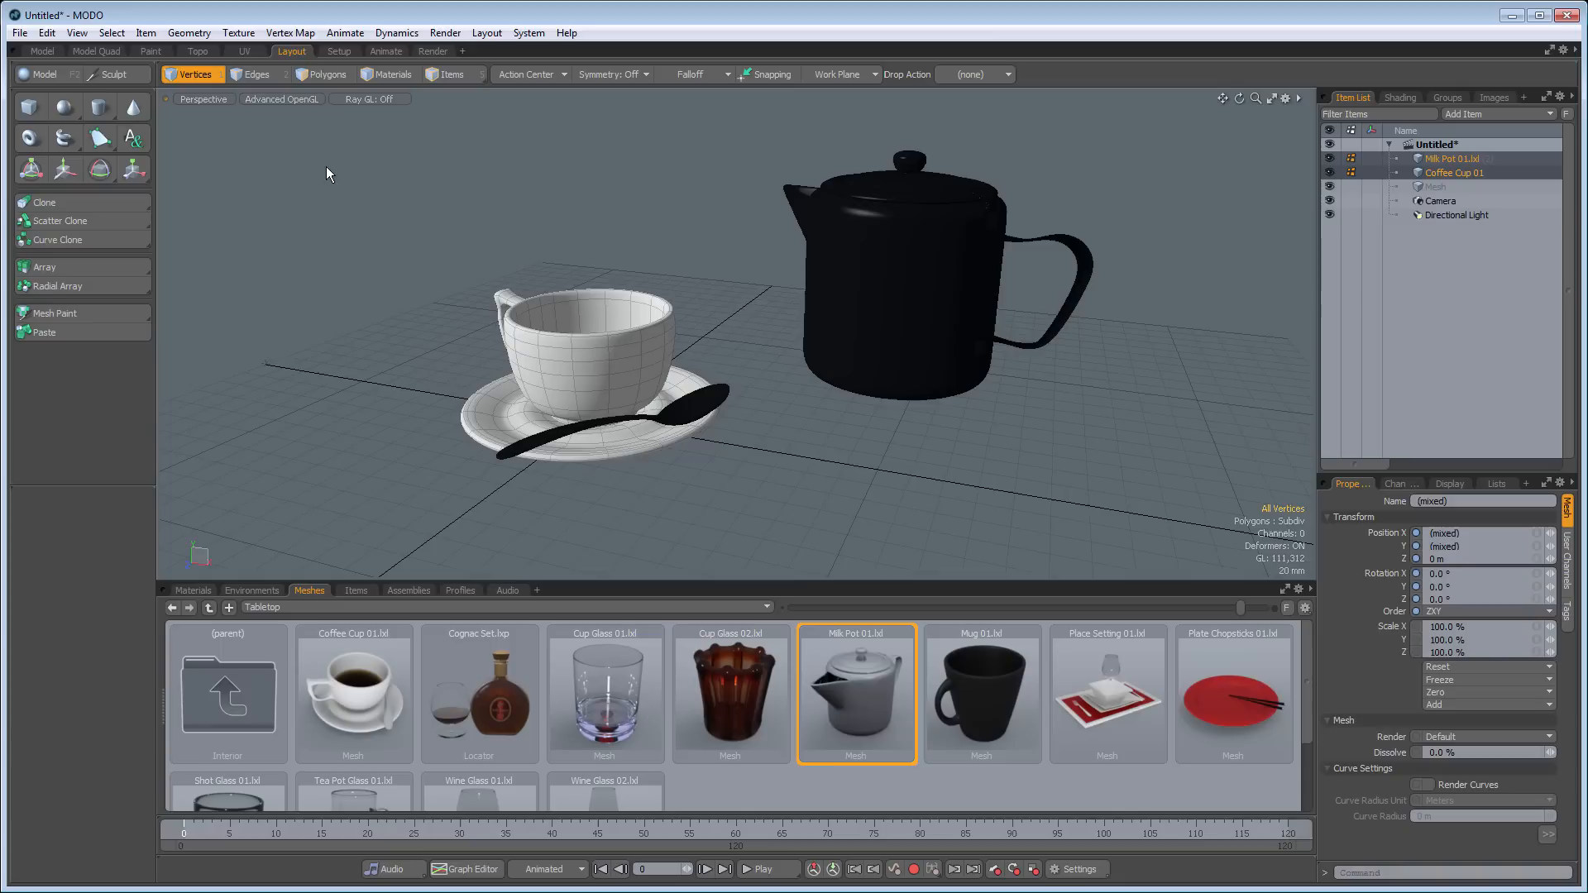
# Switch the selection mode to Polygons to pick faces on the milk pot.
pyautogui.click(450, 75)
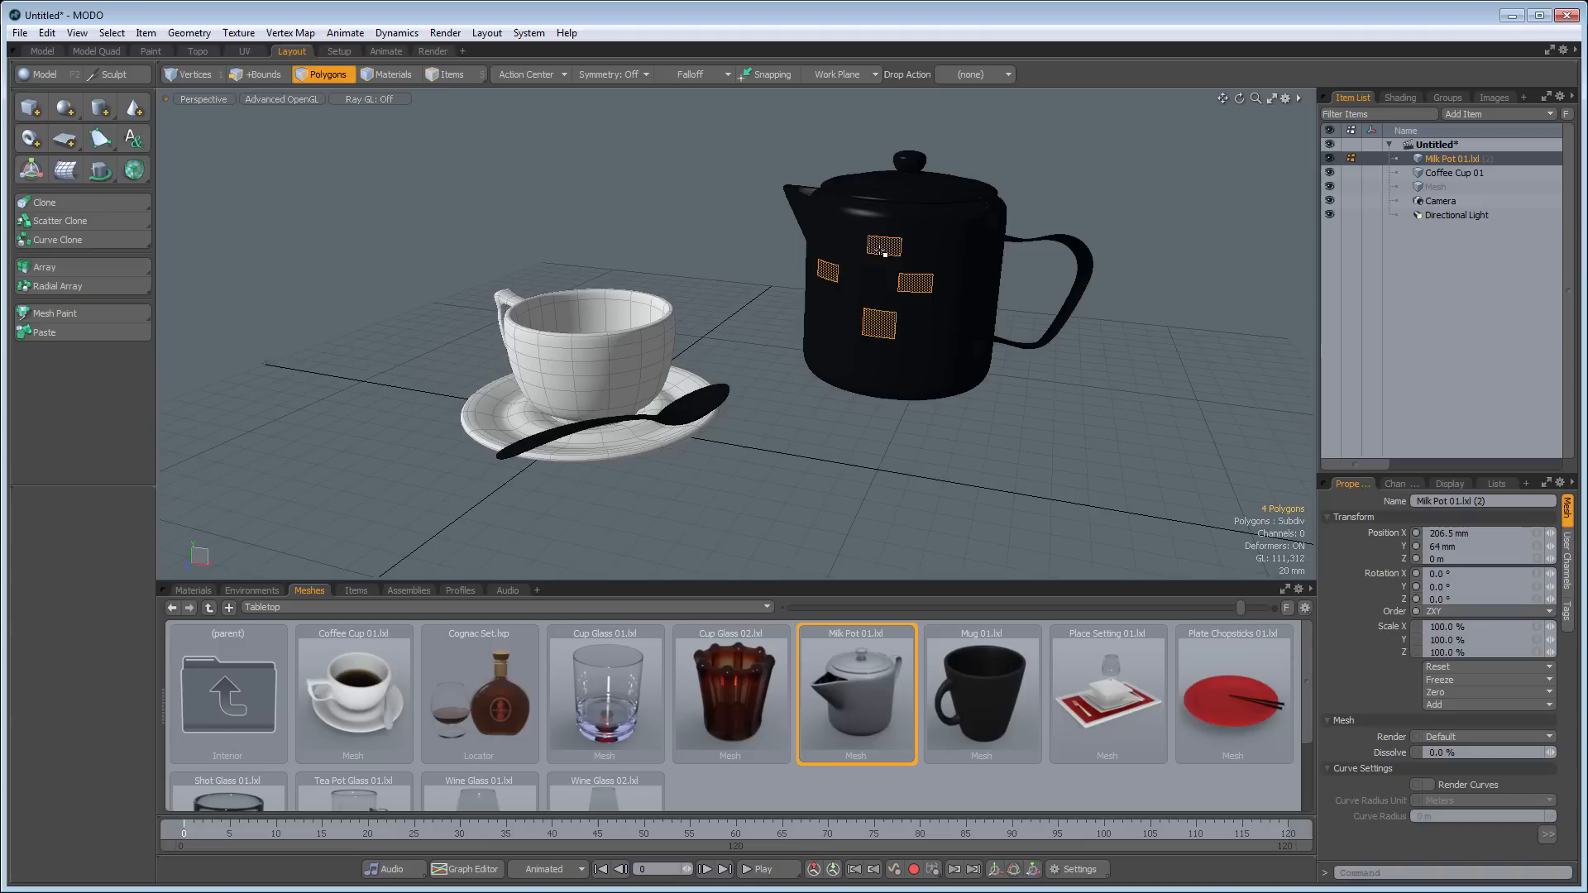
# Return to Items mode for moving the whole milk pot, then switch to the Setup layout.
pyautogui.click(450, 75)
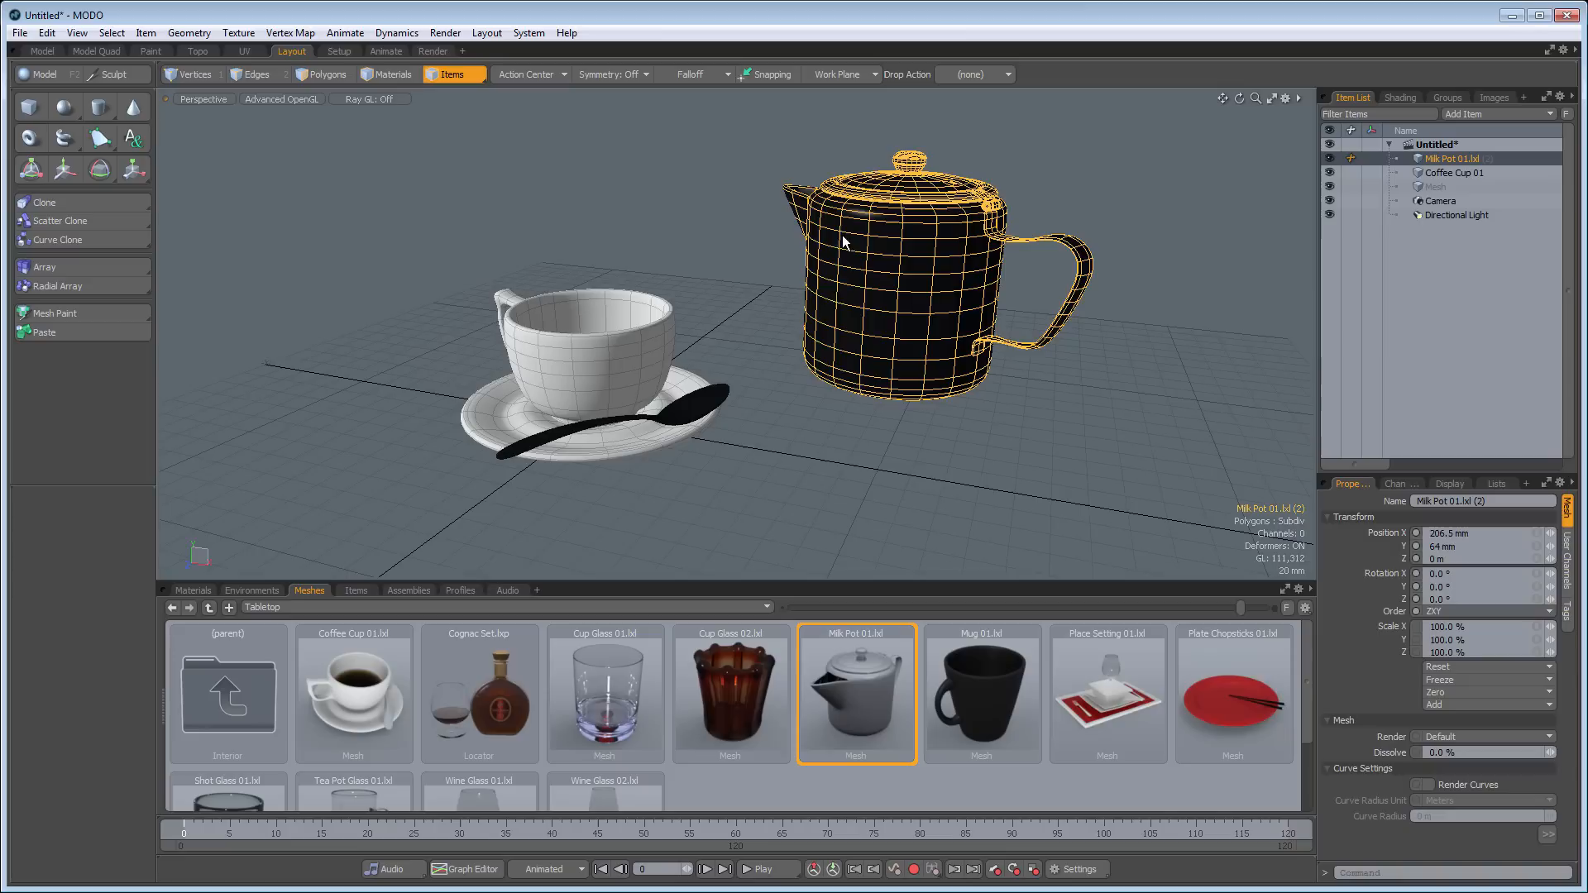
pyautogui.moveTo(65, 139)
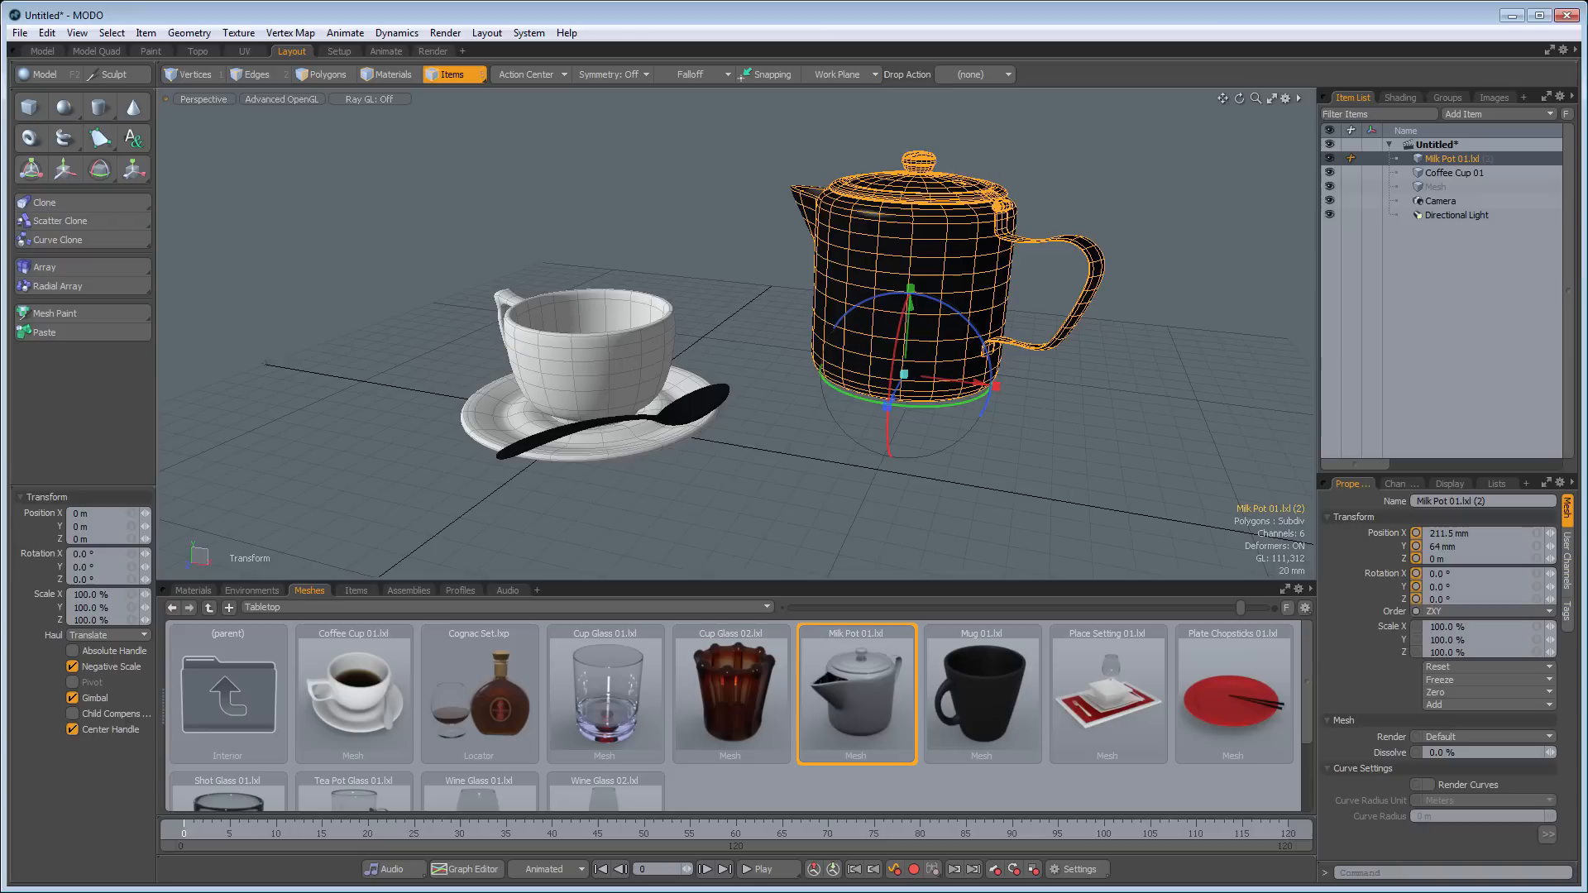
pyautogui.click(339, 51)
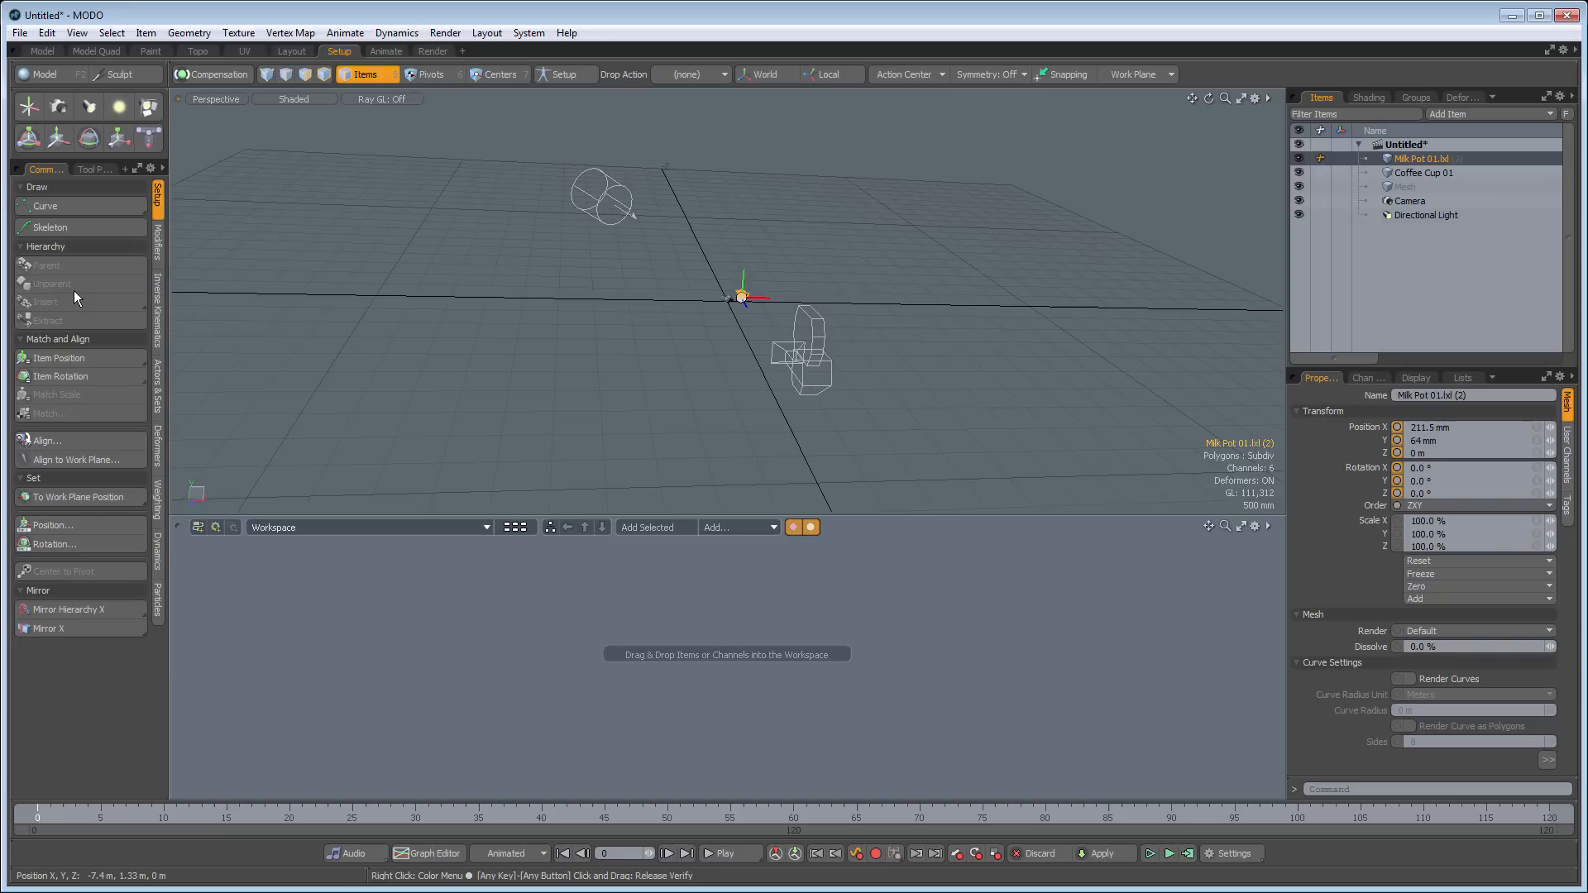
# Show the Modifiers toolbox with user channel, constraint and dynamic parenting tools.
pyautogui.click(157, 246)
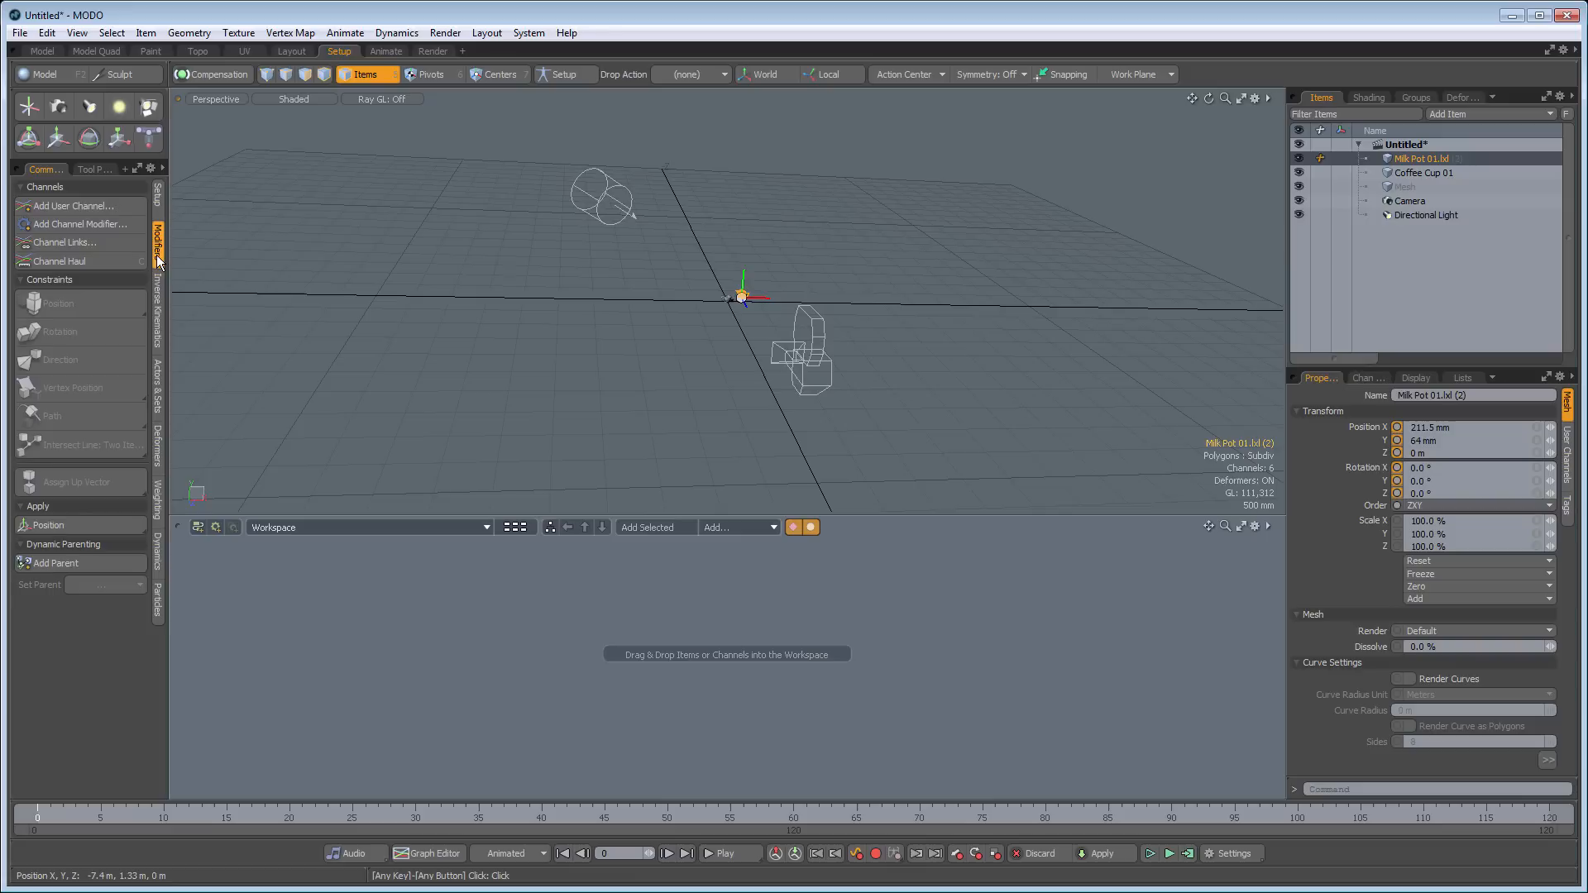
# Browse the Setup layout's tool groups, including weight painting and dynamics rigid body tools.
pyautogui.click(157, 304)
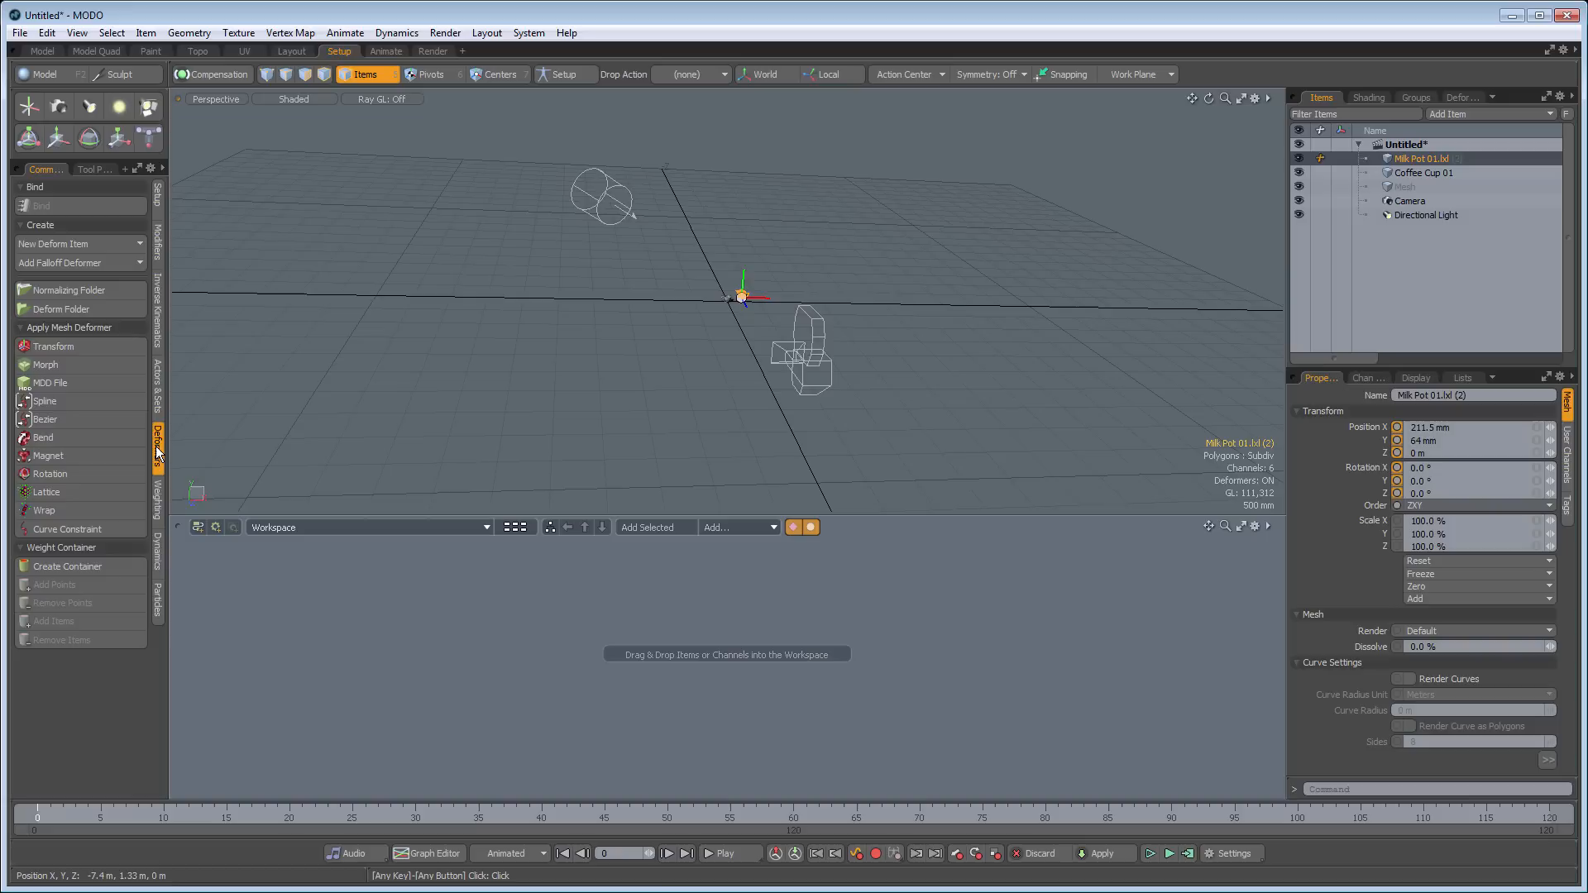
pyautogui.click(159, 496)
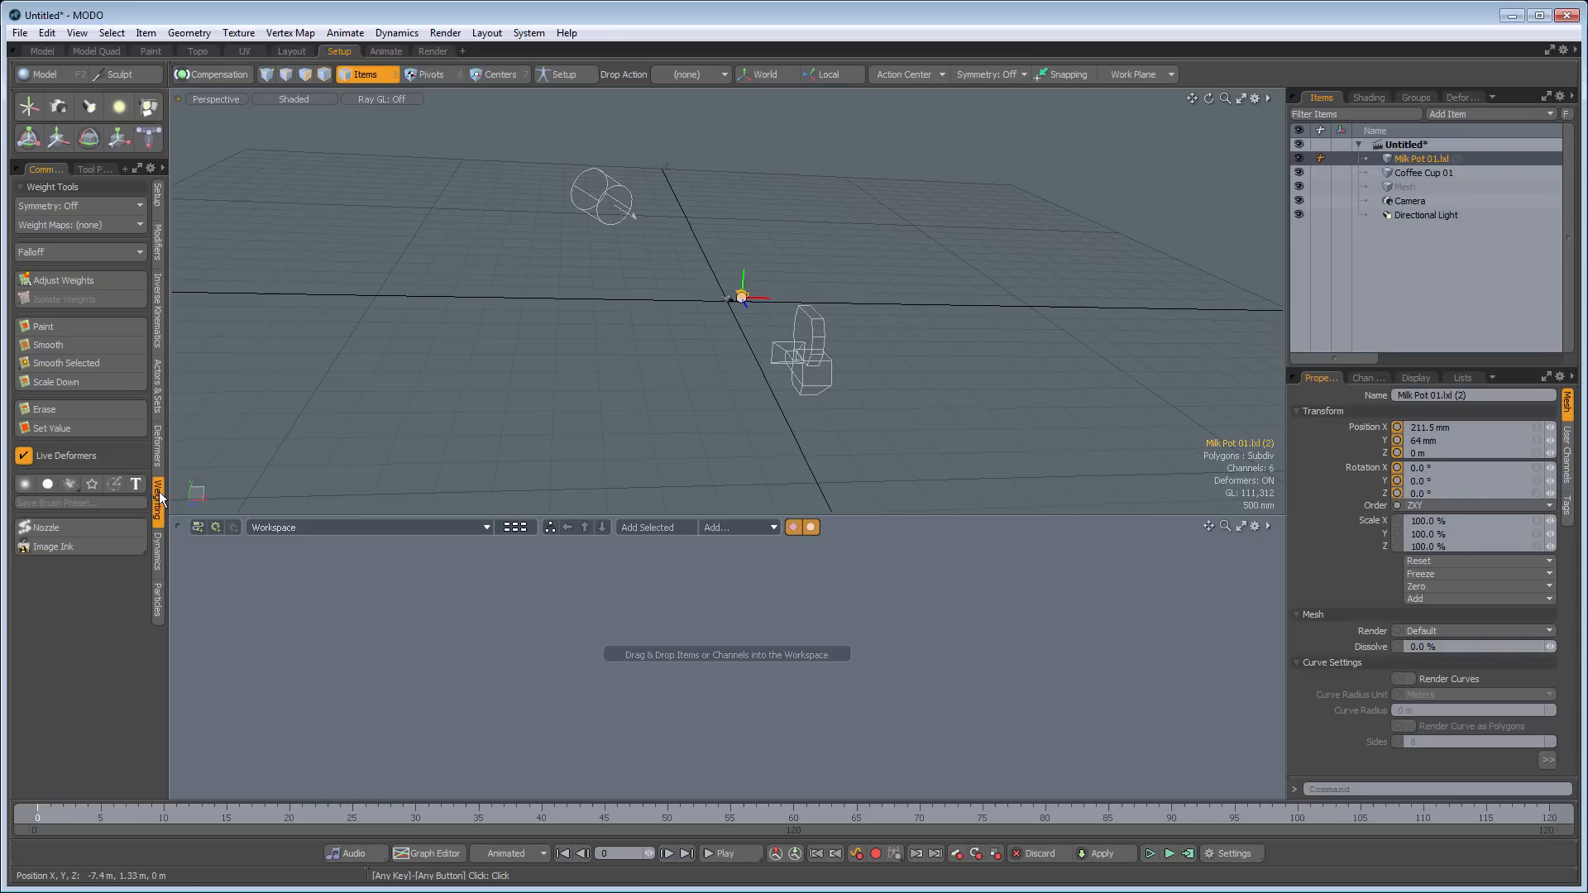
pyautogui.click(159, 541)
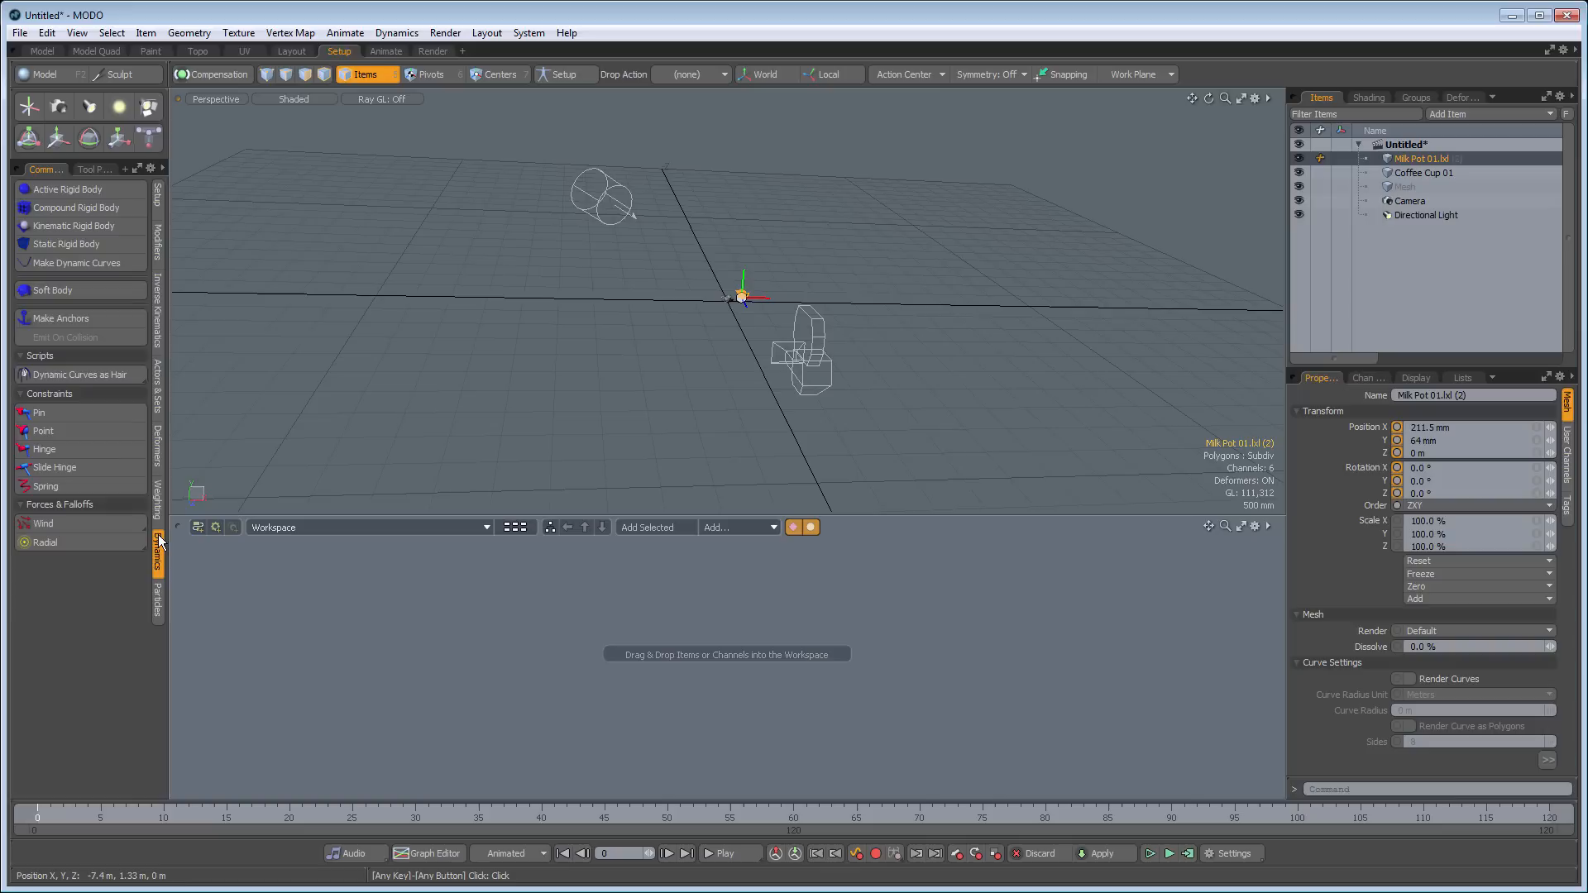
pyautogui.click(159, 606)
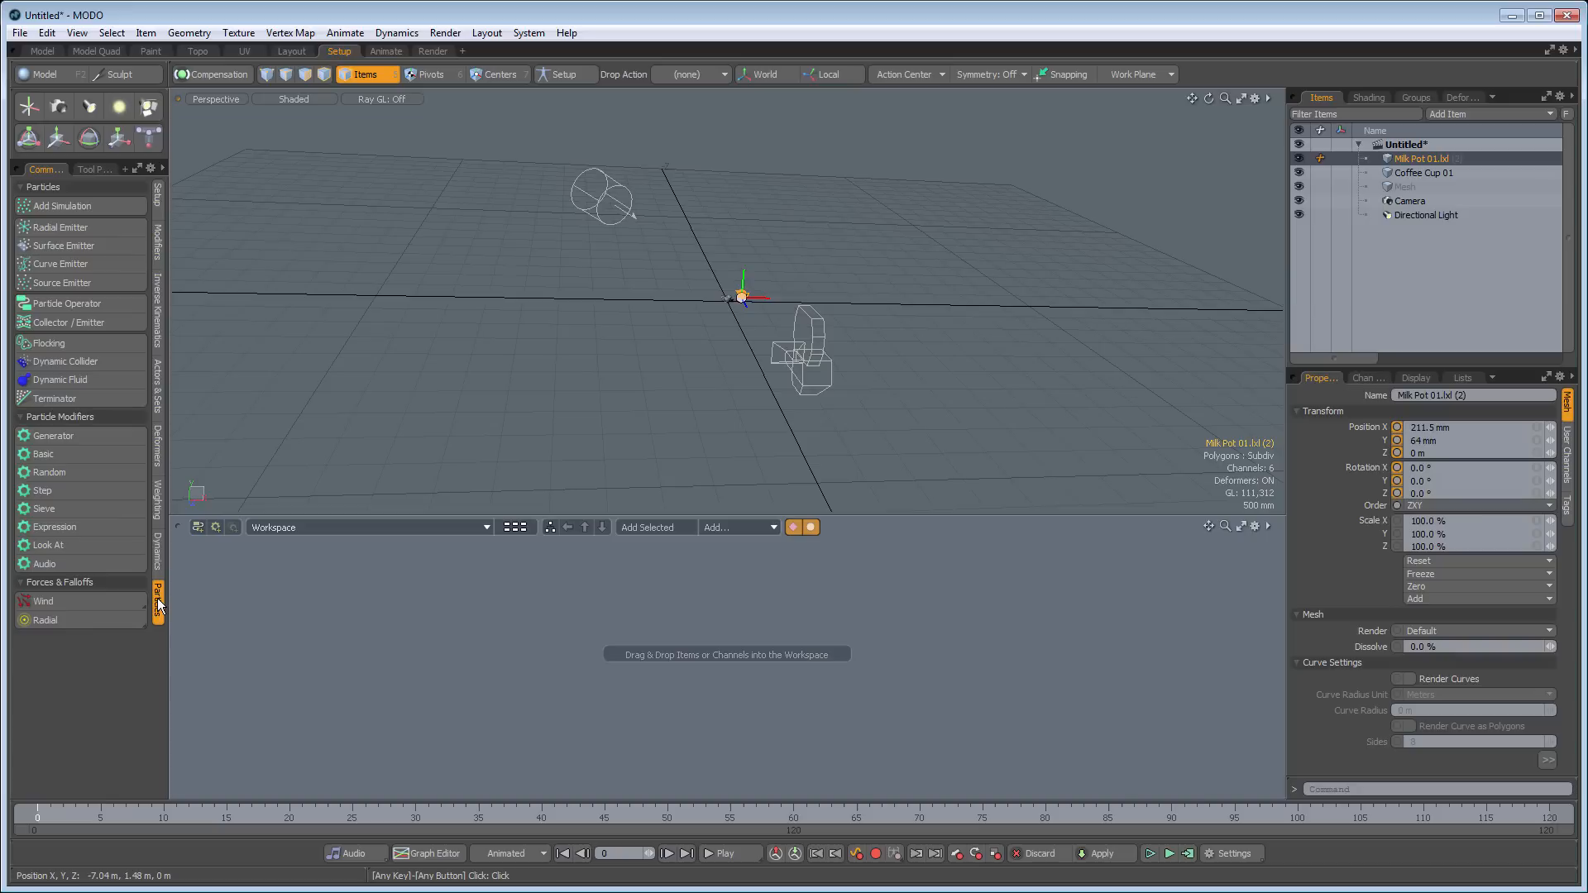
# Switch to the Animate layout, then on to the Render layout with its preview render.
pyautogui.click(386, 52)
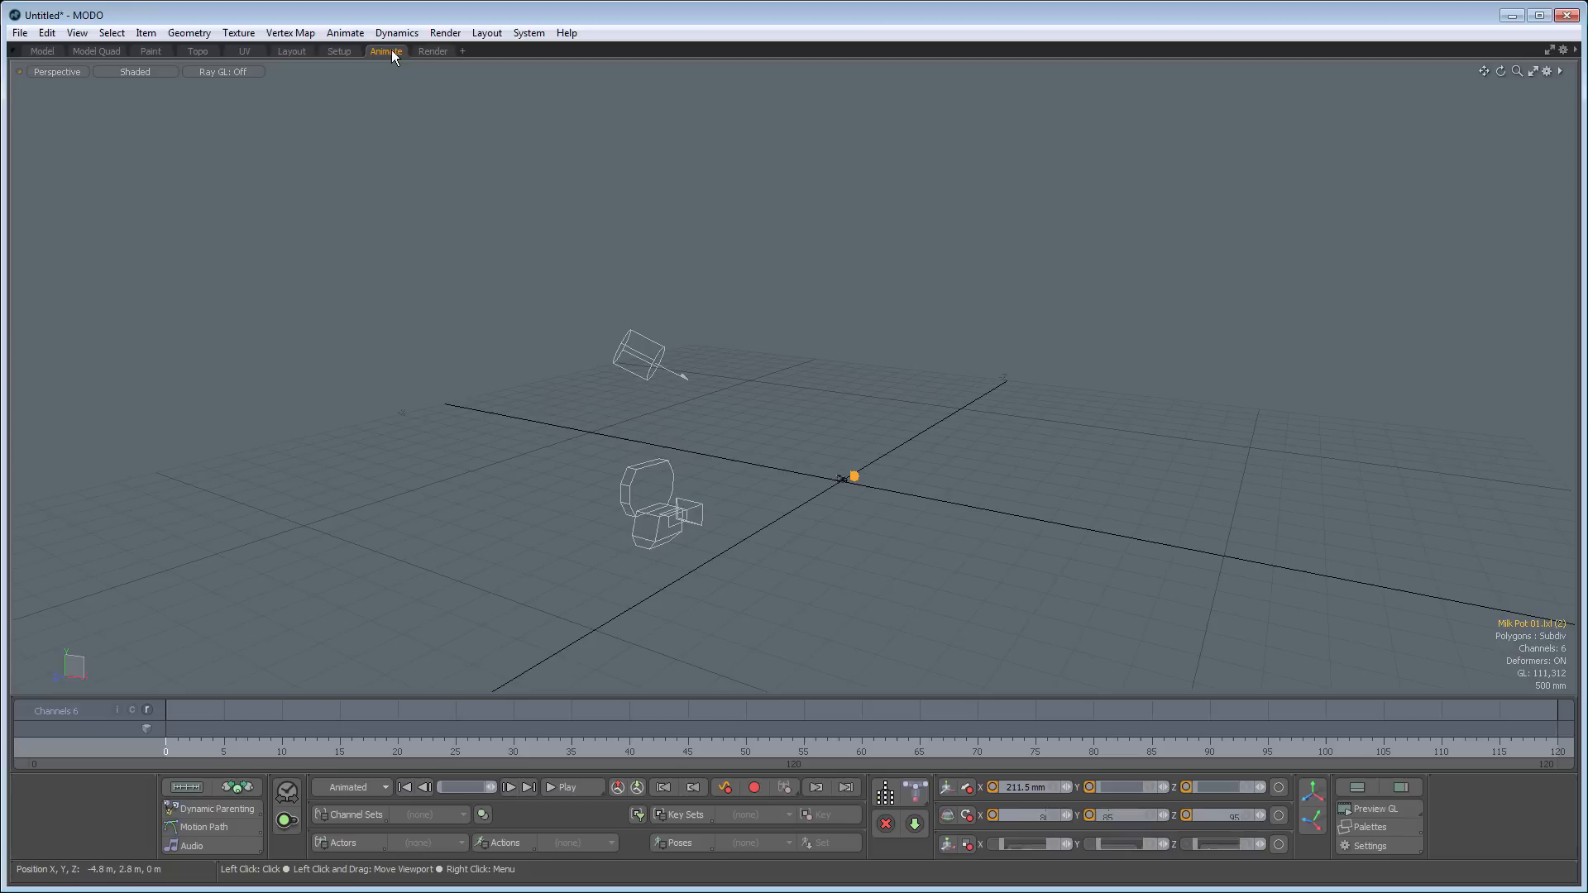
pyautogui.click(847, 787)
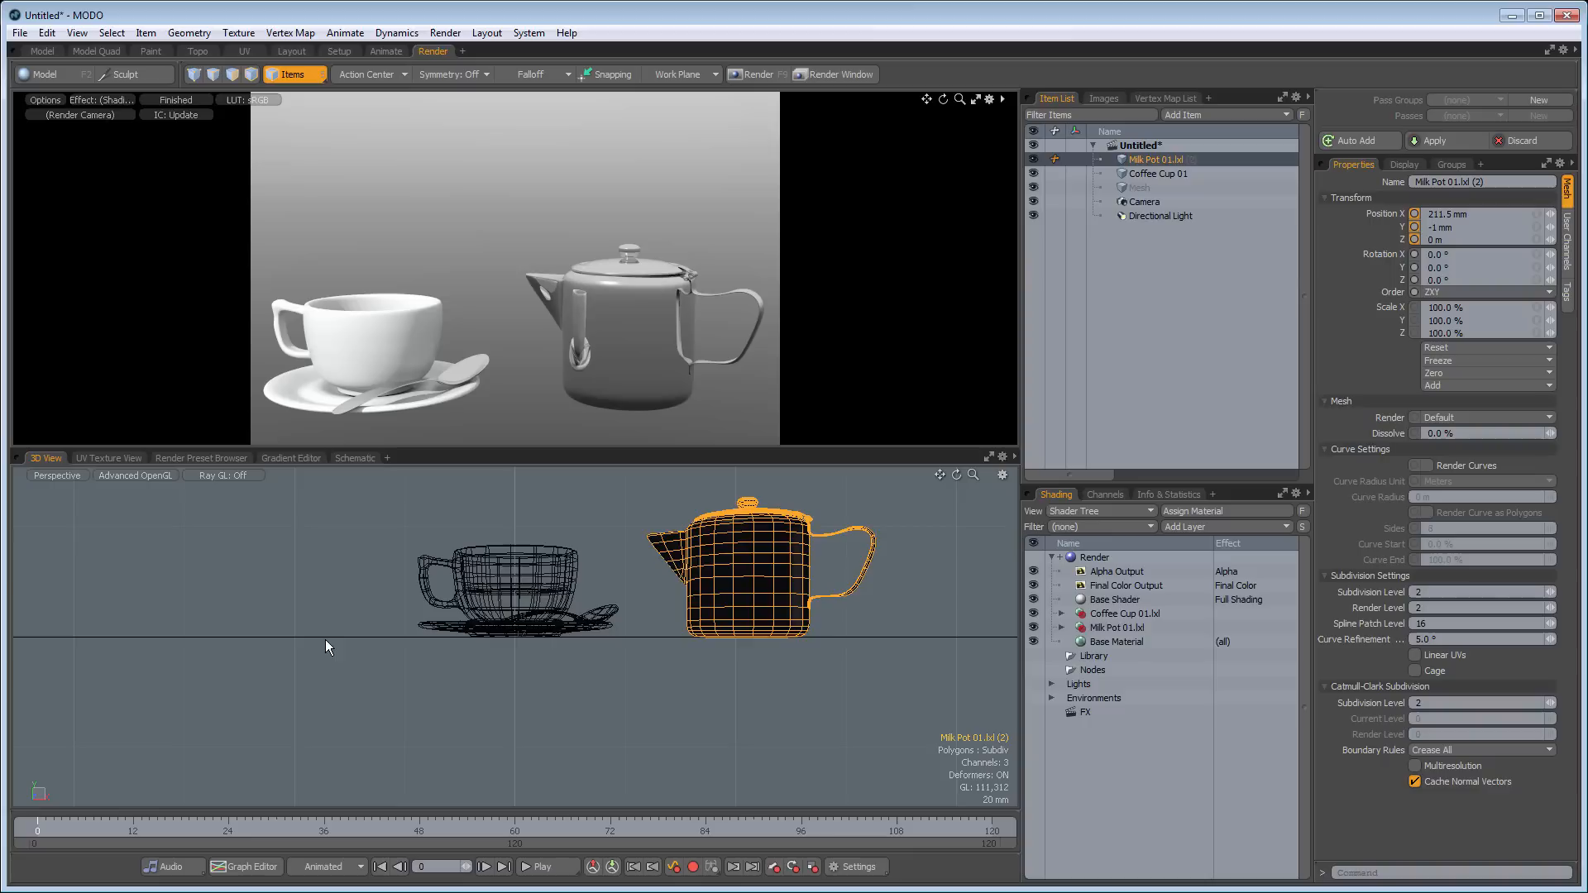
pyautogui.moveTo(1403, 396)
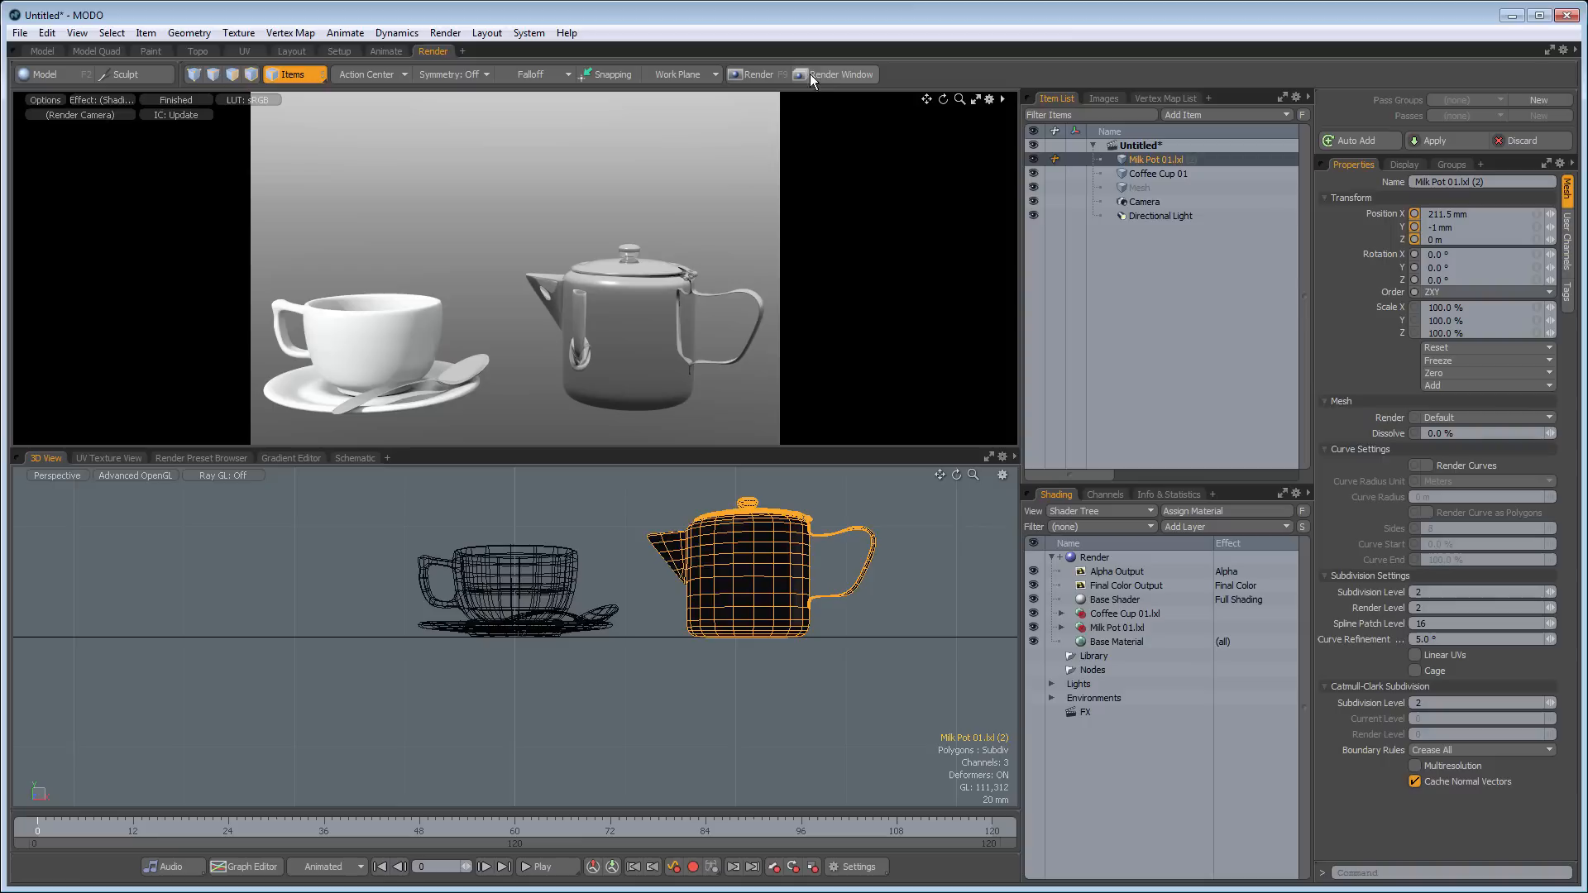
pyautogui.moveTo(758, 74)
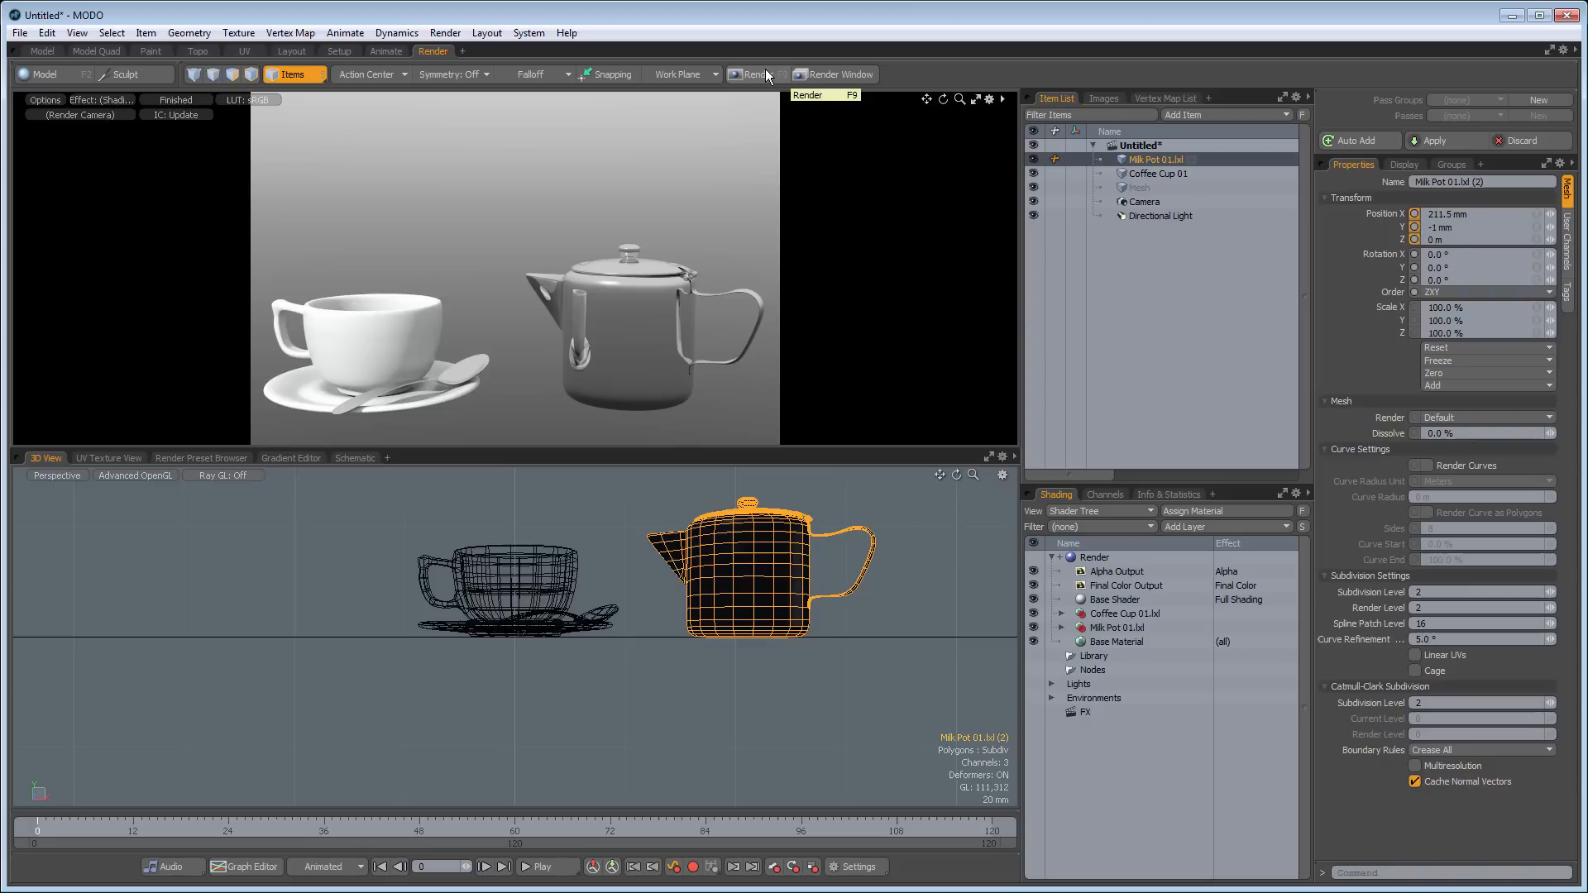
# Return to the Layout workspace and add a ground plane and Clamped Physical Sun environment.
pyautogui.click(291, 52)
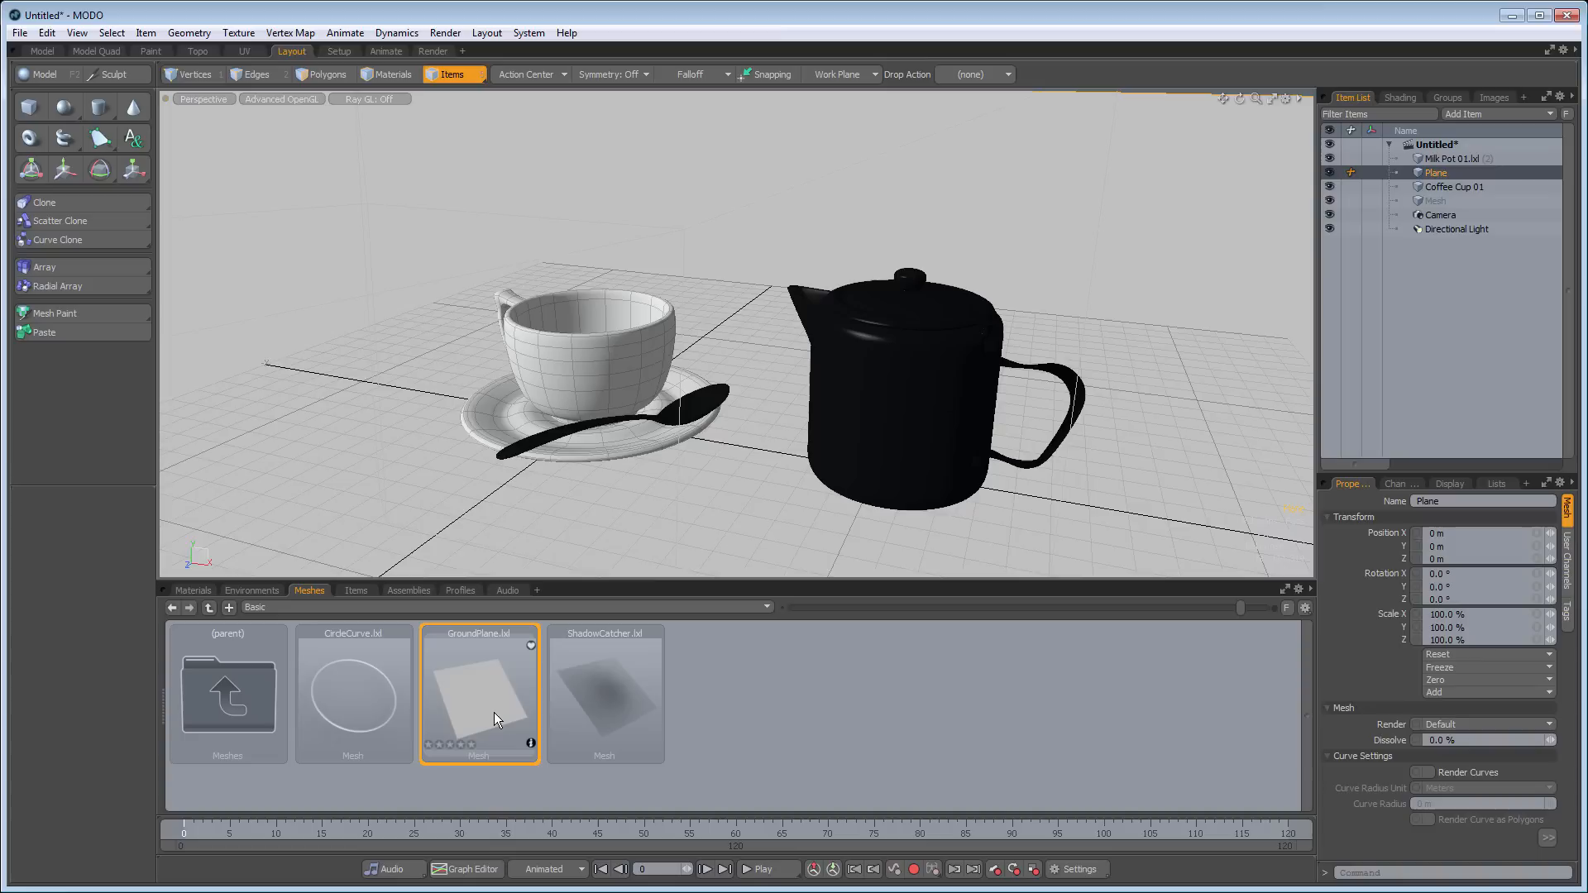
pyautogui.click(252, 591)
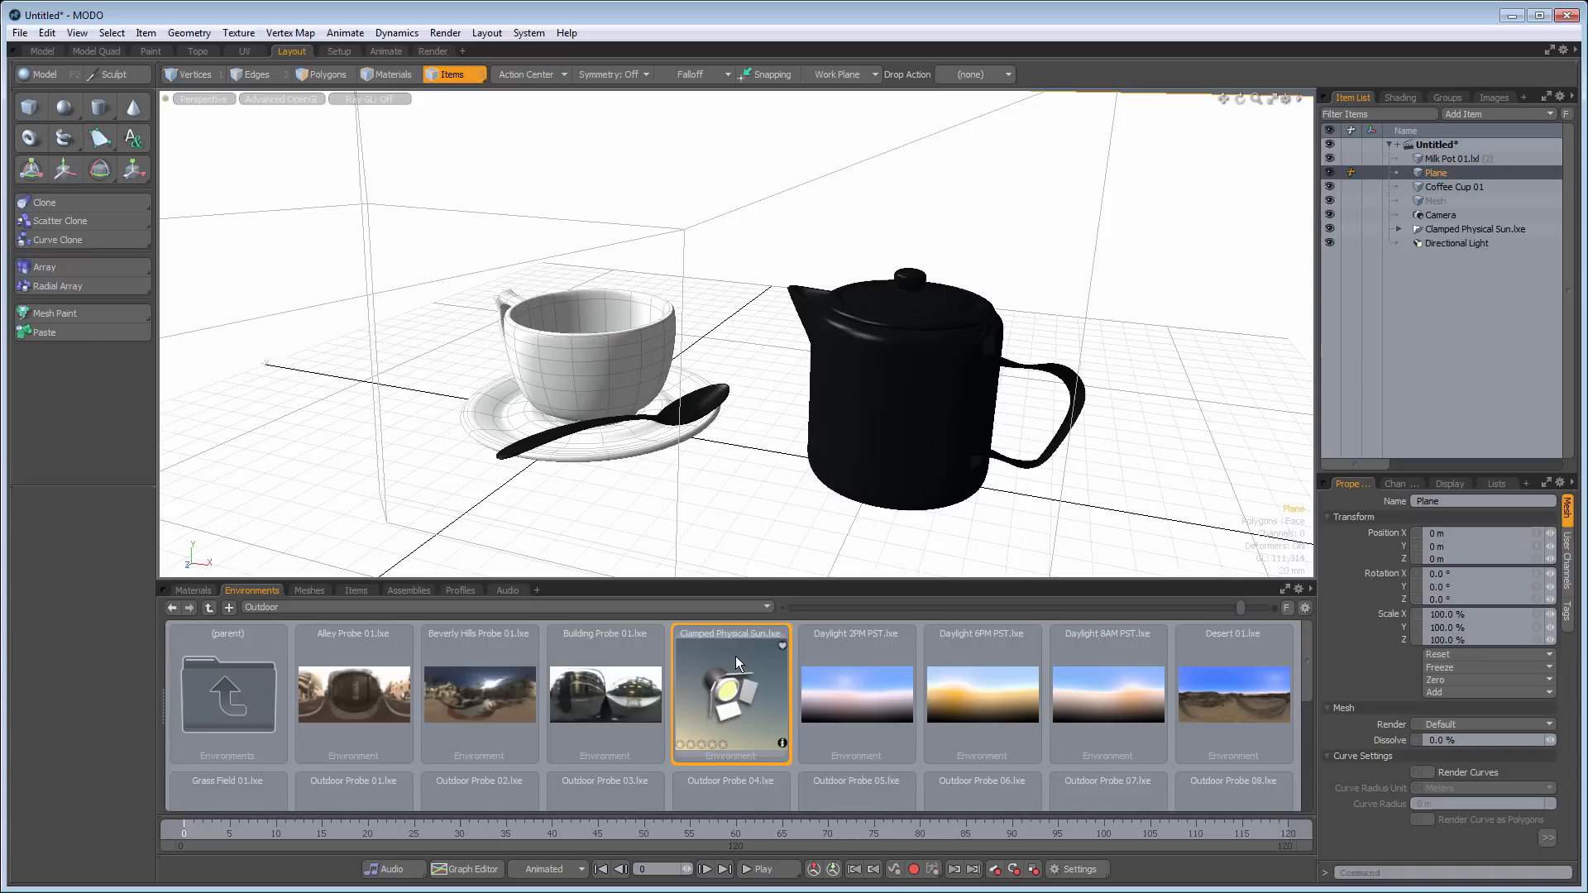
# Apply the Satin Finish Teak wood material to the ground plane as a tabletop.
pyautogui.click(192, 591)
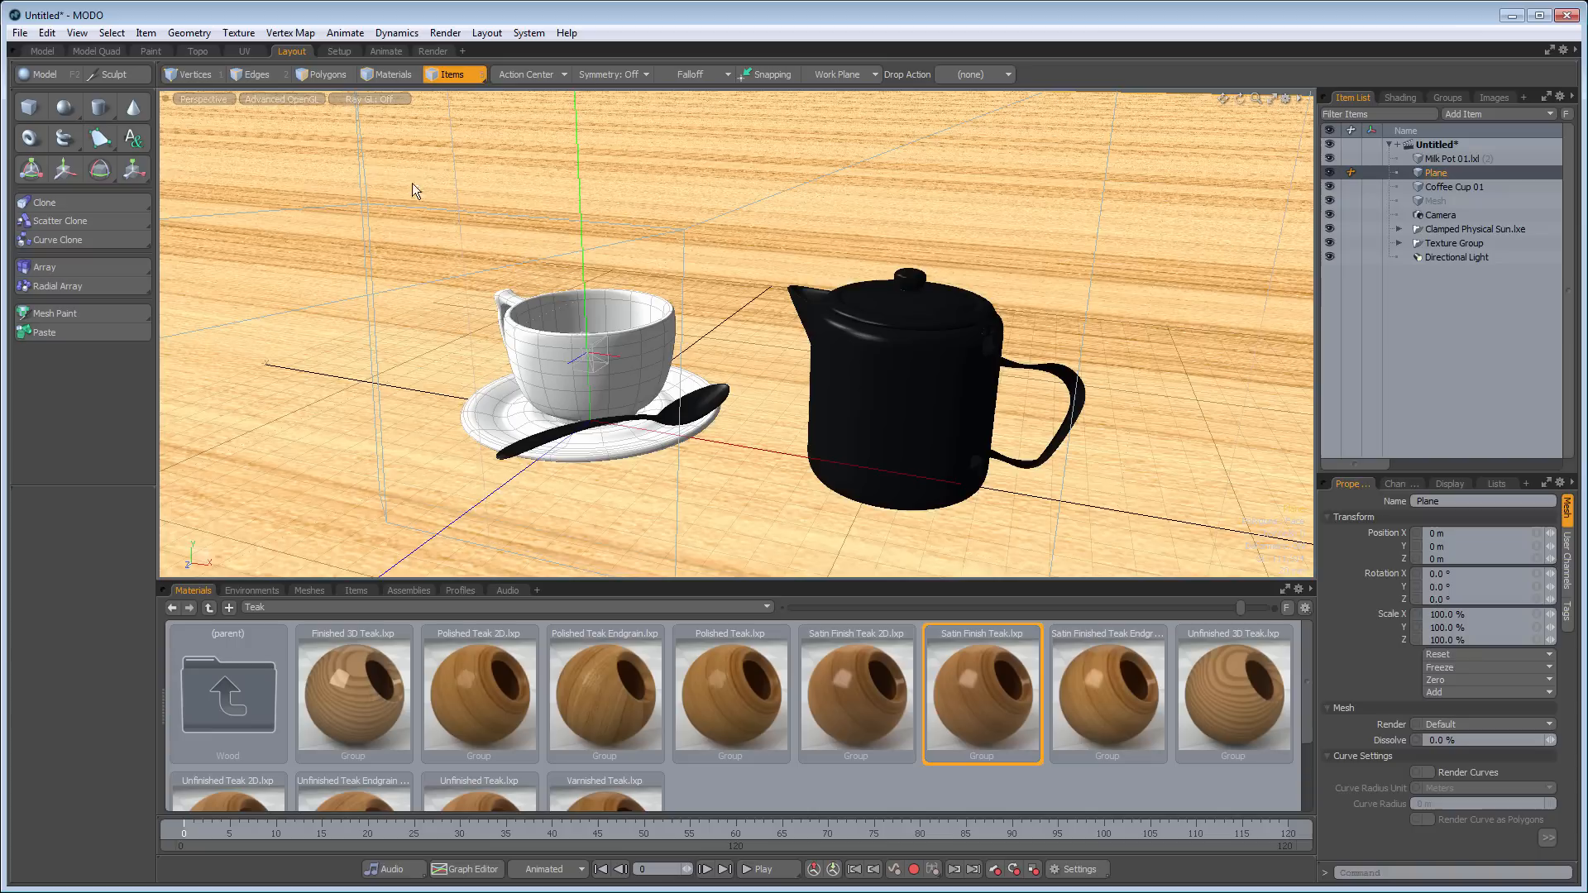
# Enable Ray GL viewport shading and render the cup and pot on the sunlit teak tabletop.
pyautogui.click(367, 97)
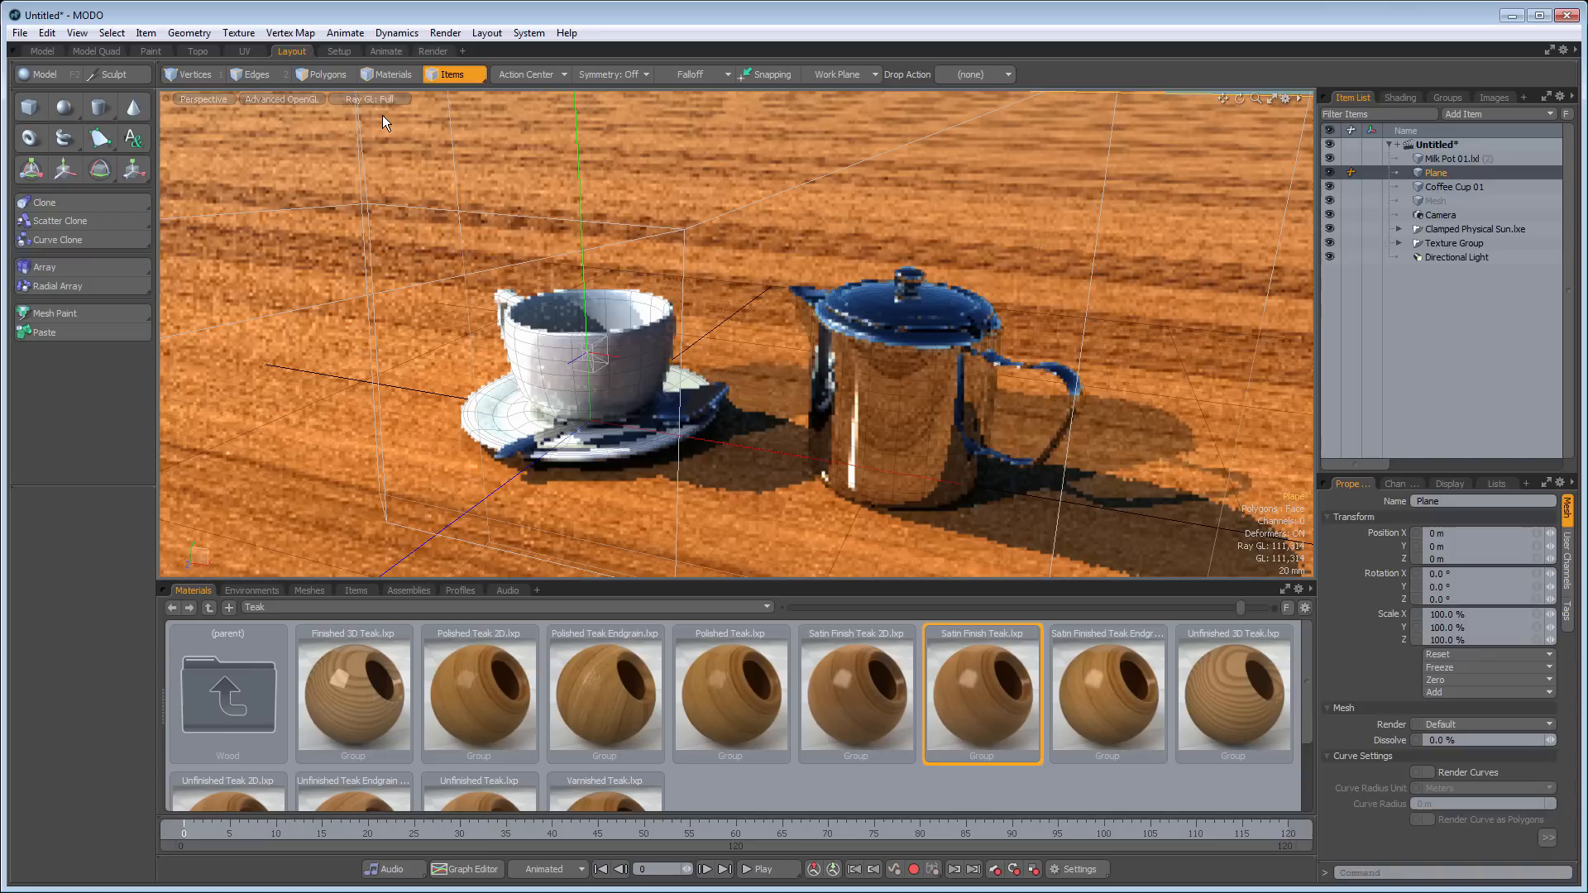
pyautogui.click(432, 51)
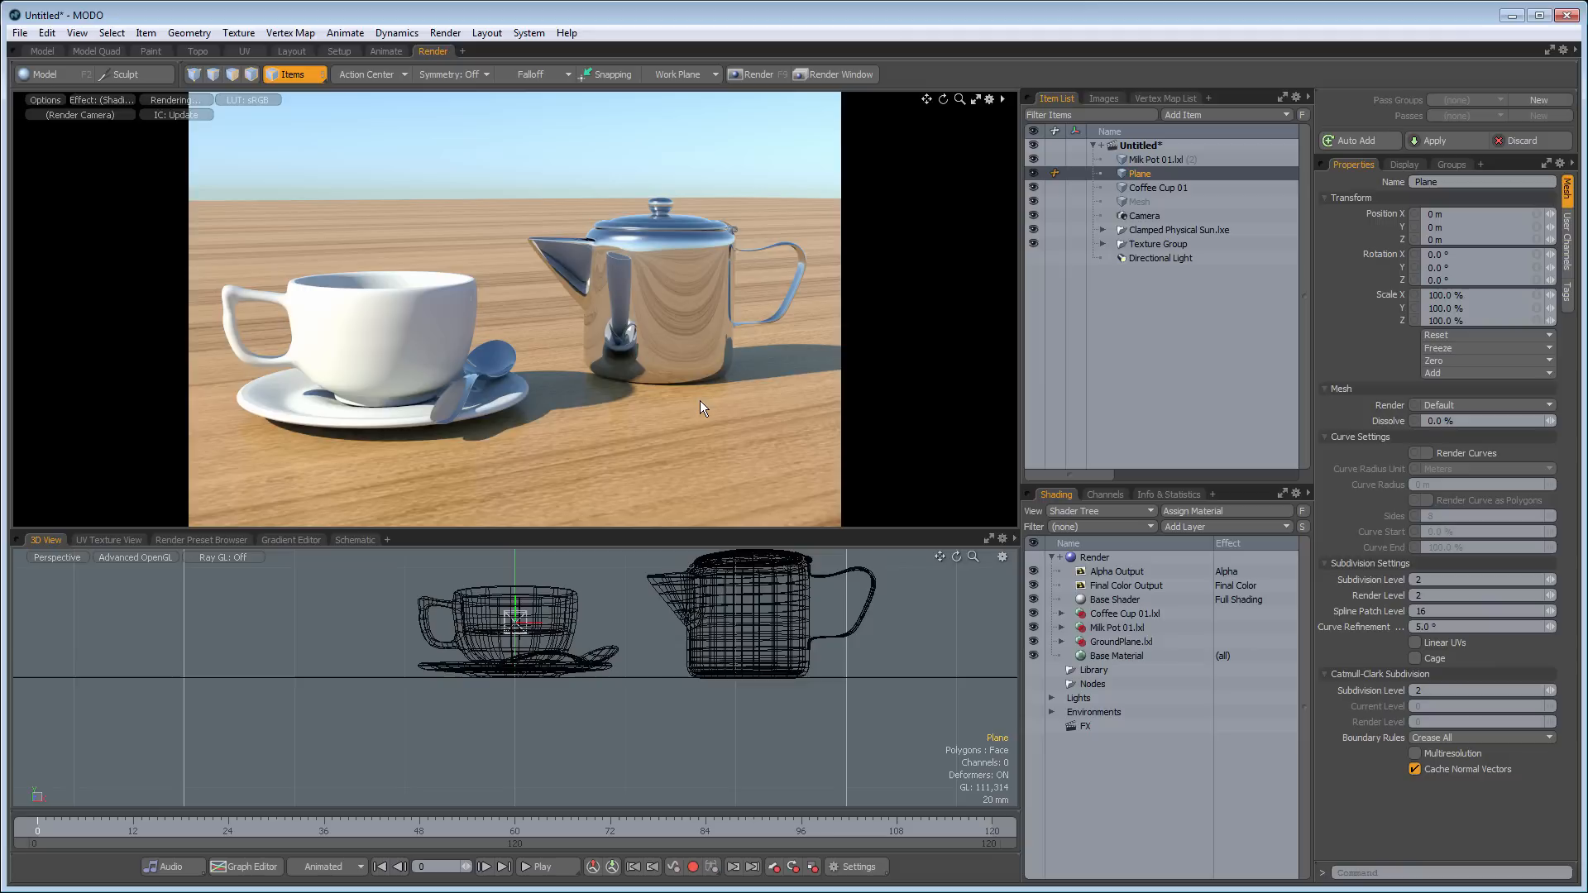
# Set the 3D view to textured shading so the teak tabletop shows under the finished render.
pyautogui.click(747, 74)
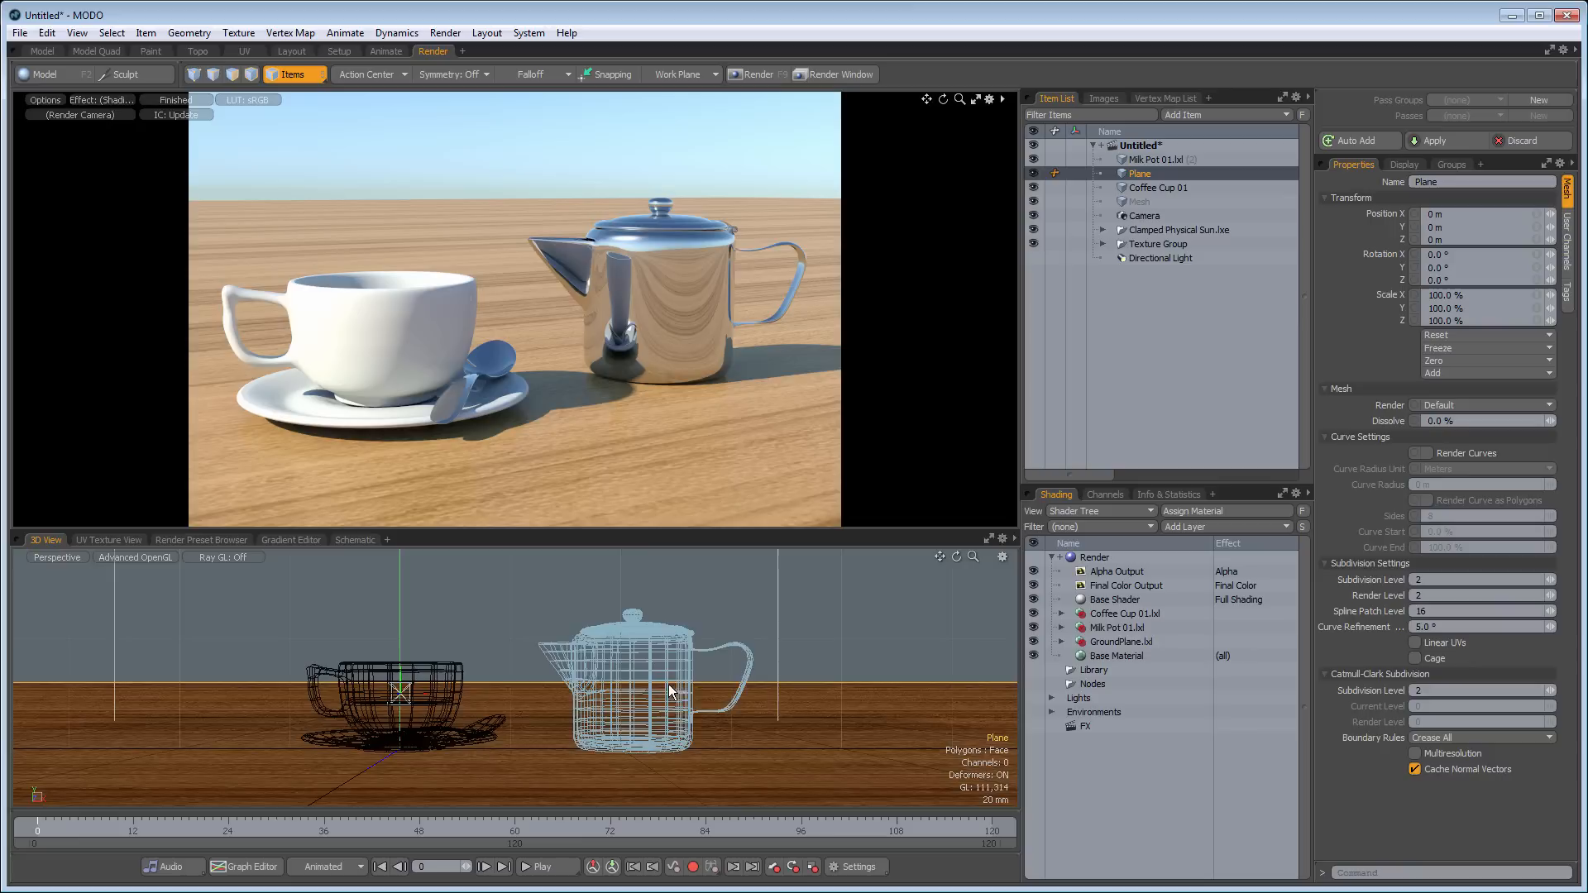
# Select the camera to show its 50 mm focal length properties and bring up the Layouts menu.
pyautogui.click(1145, 215)
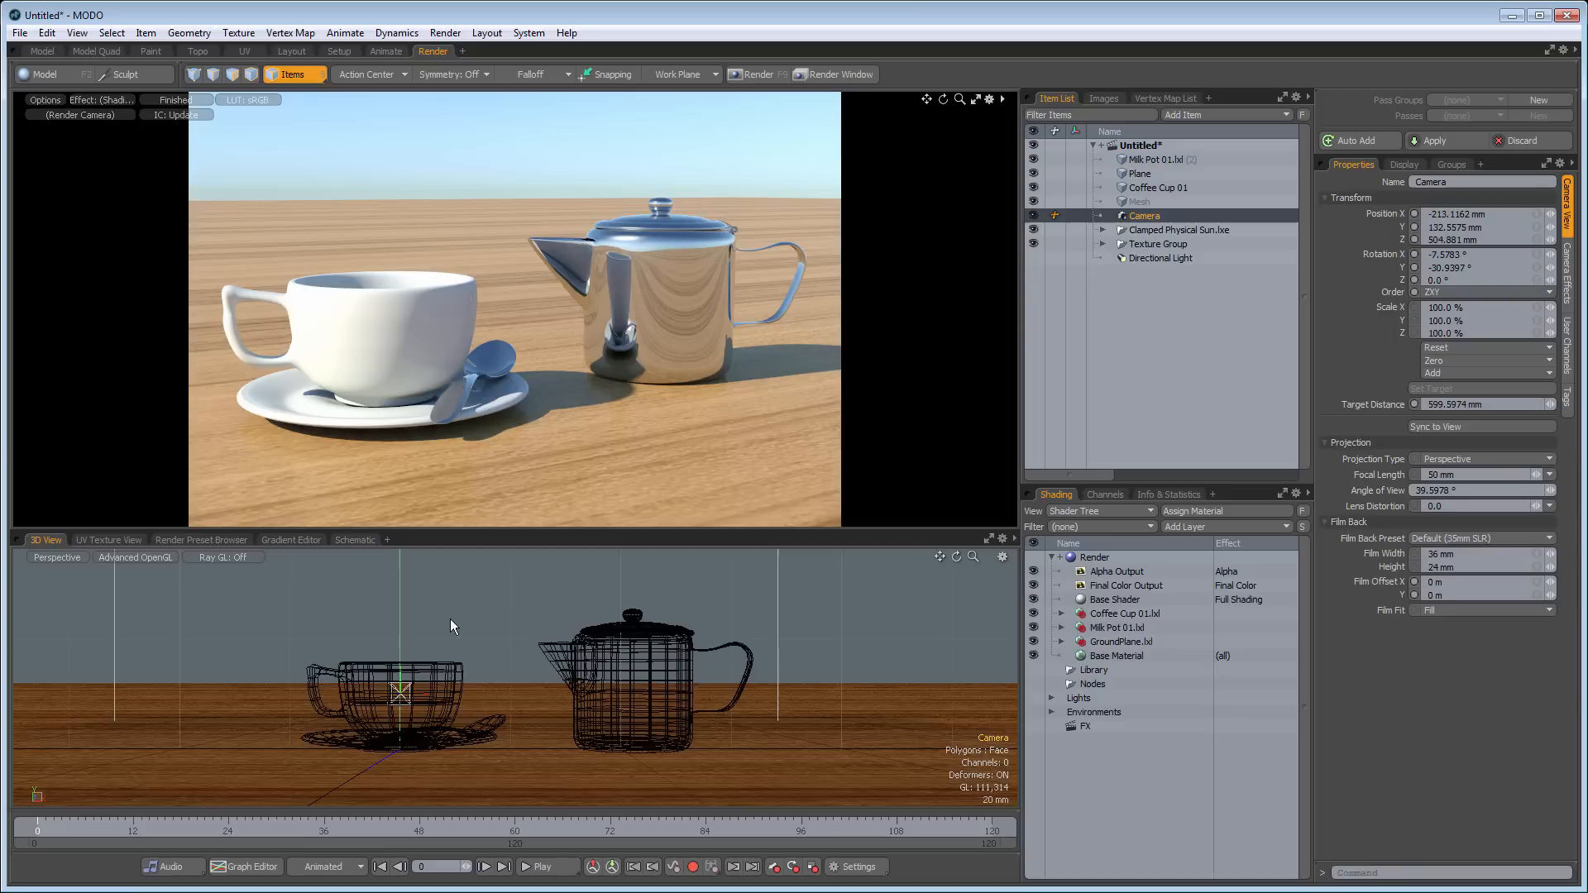
pyautogui.click(486, 33)
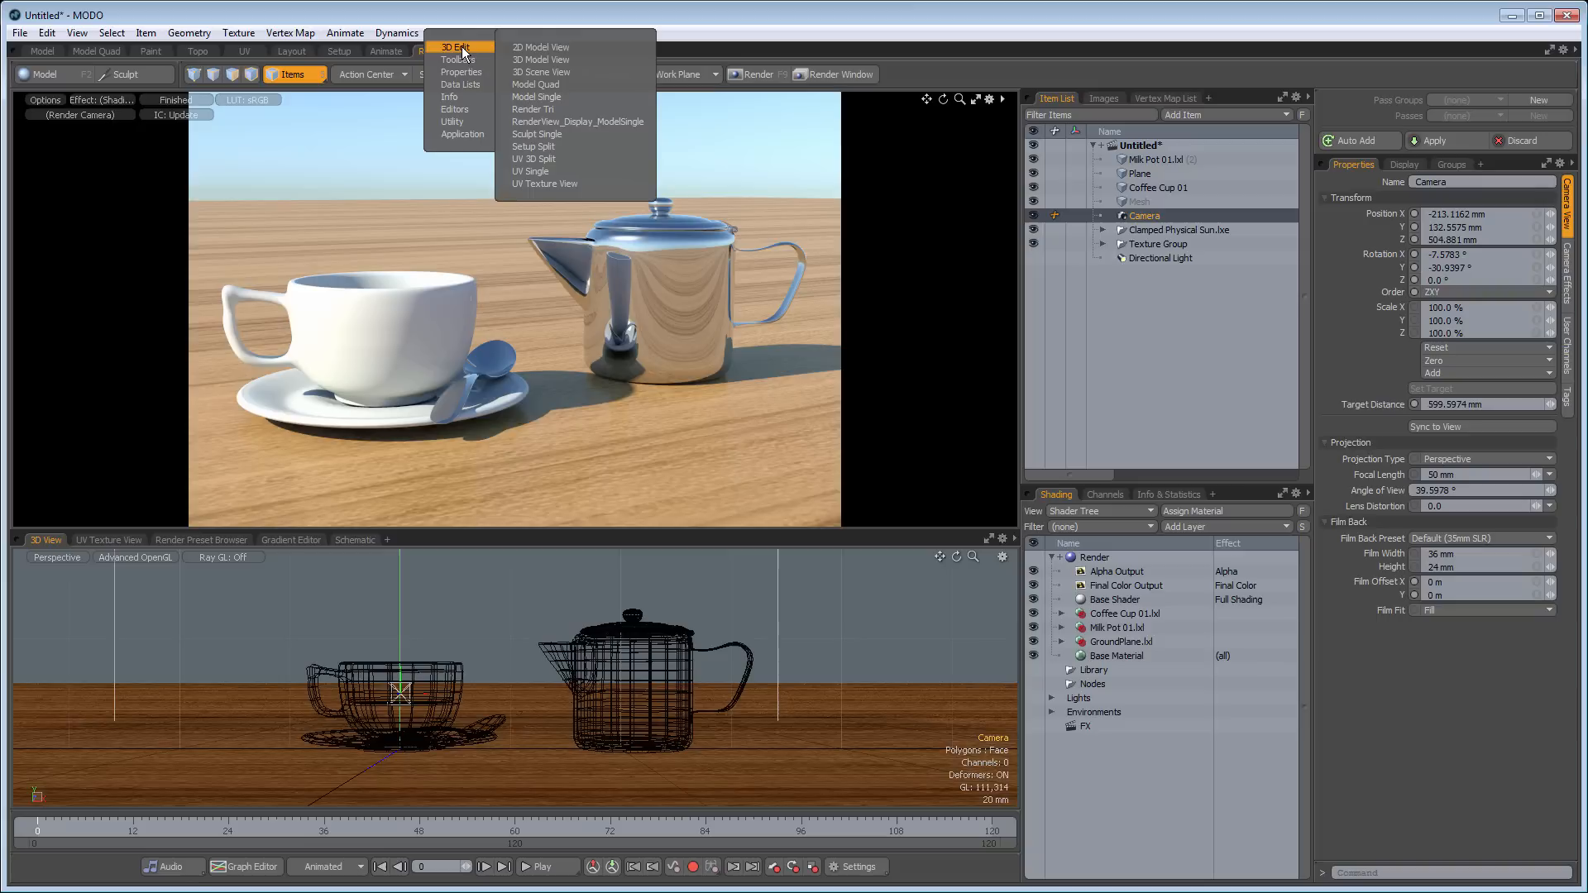